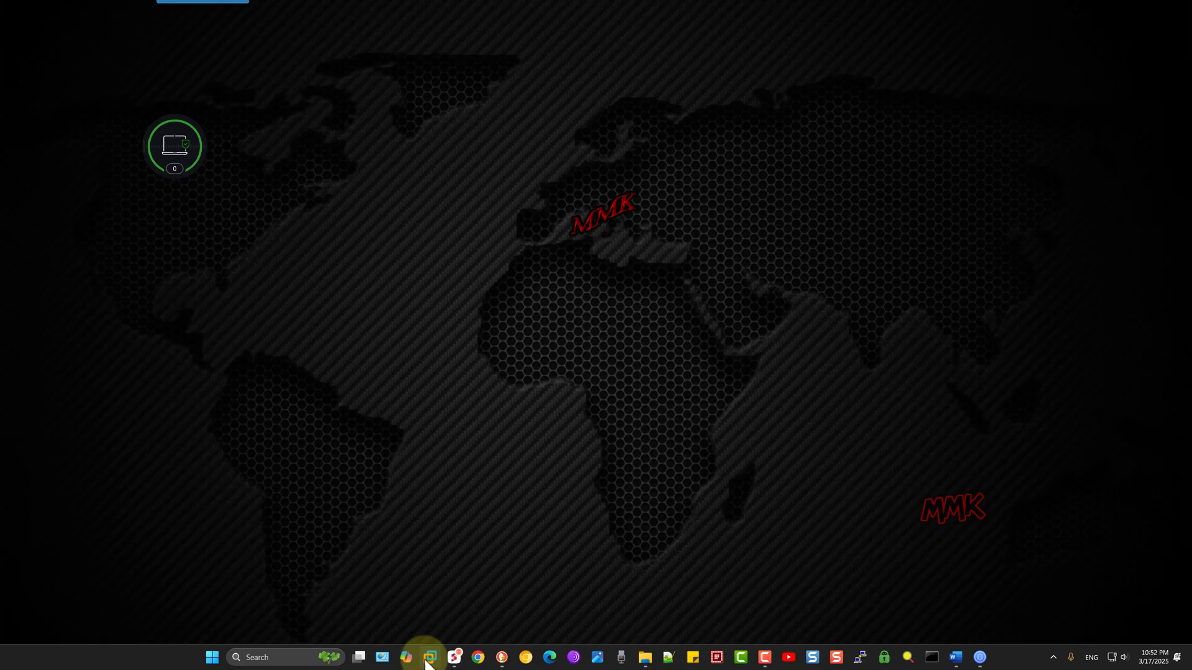
Launch VMware Workstation and show the Library pane via View > Customize
click(428, 662)
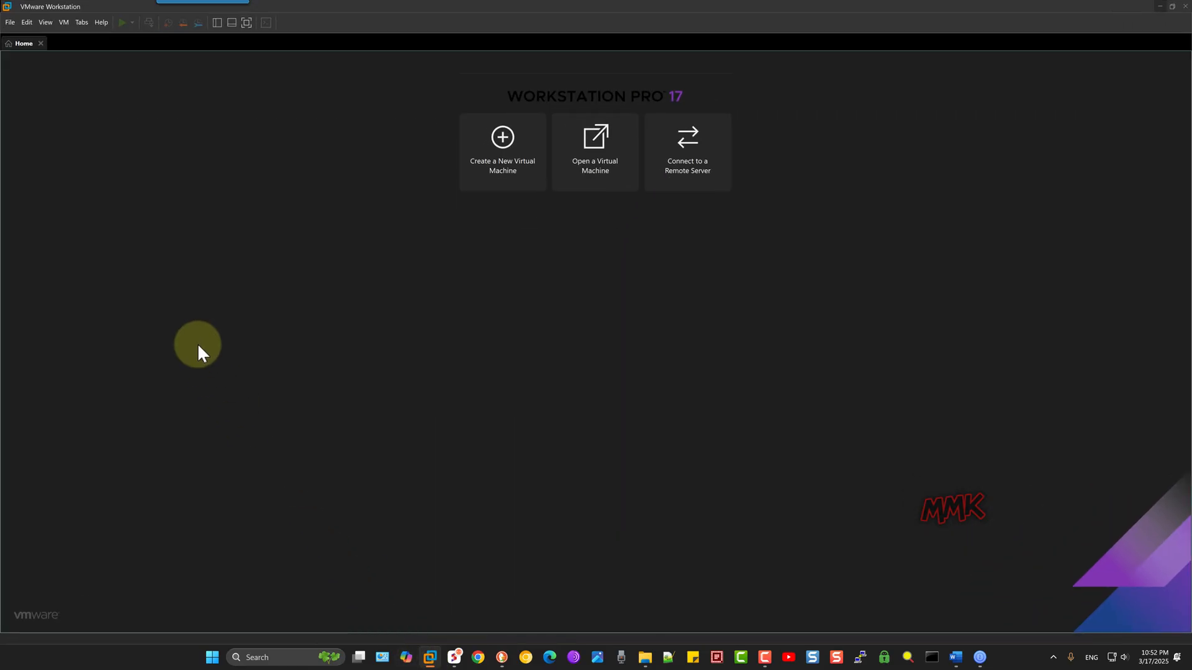
click(44, 21)
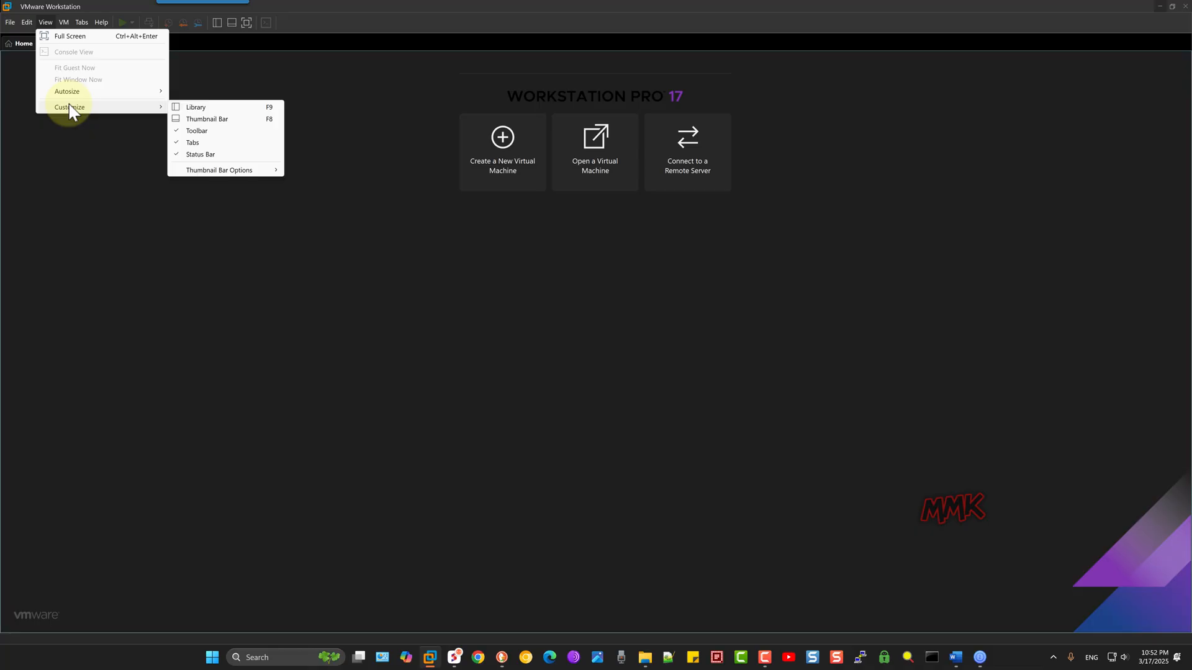
click(195, 107)
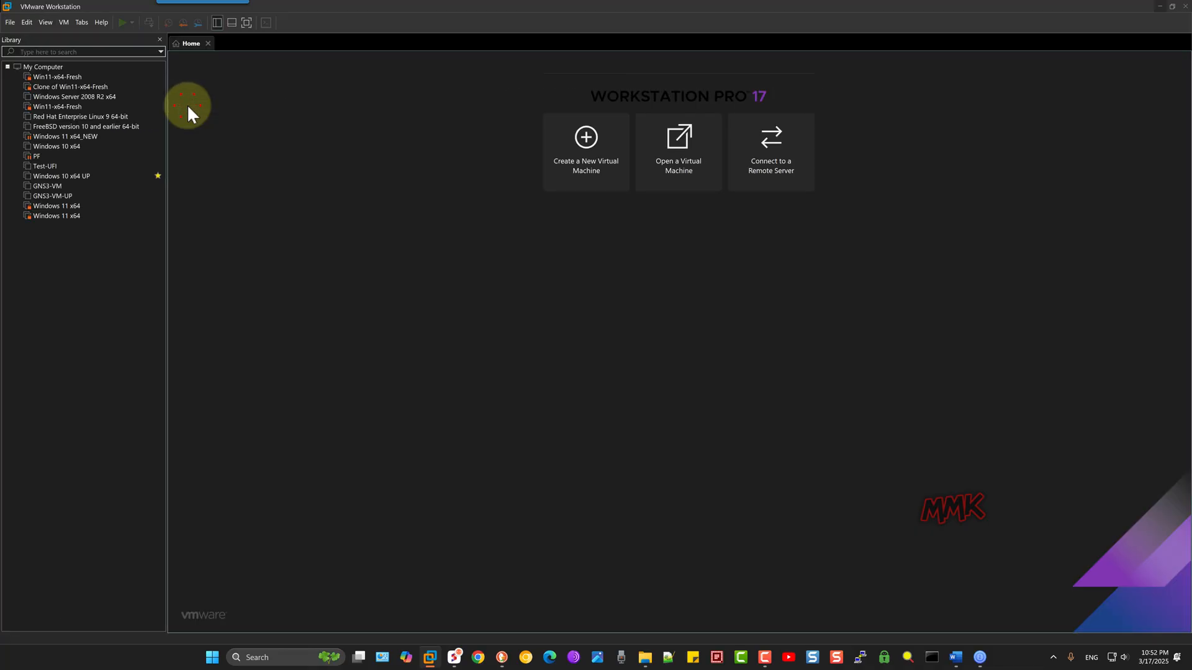
mouse_move(69, 87)
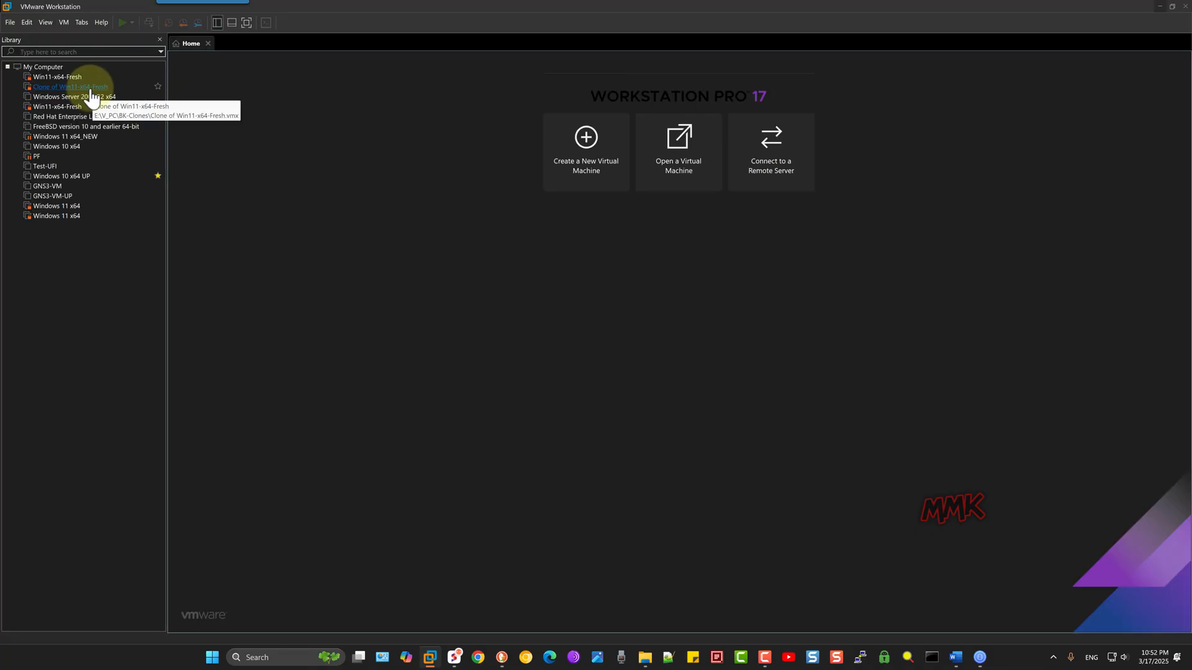
Open Clone of Win11-x64-Fresh, submit a password, and dismiss the authentication failure message
double_click(68, 86)
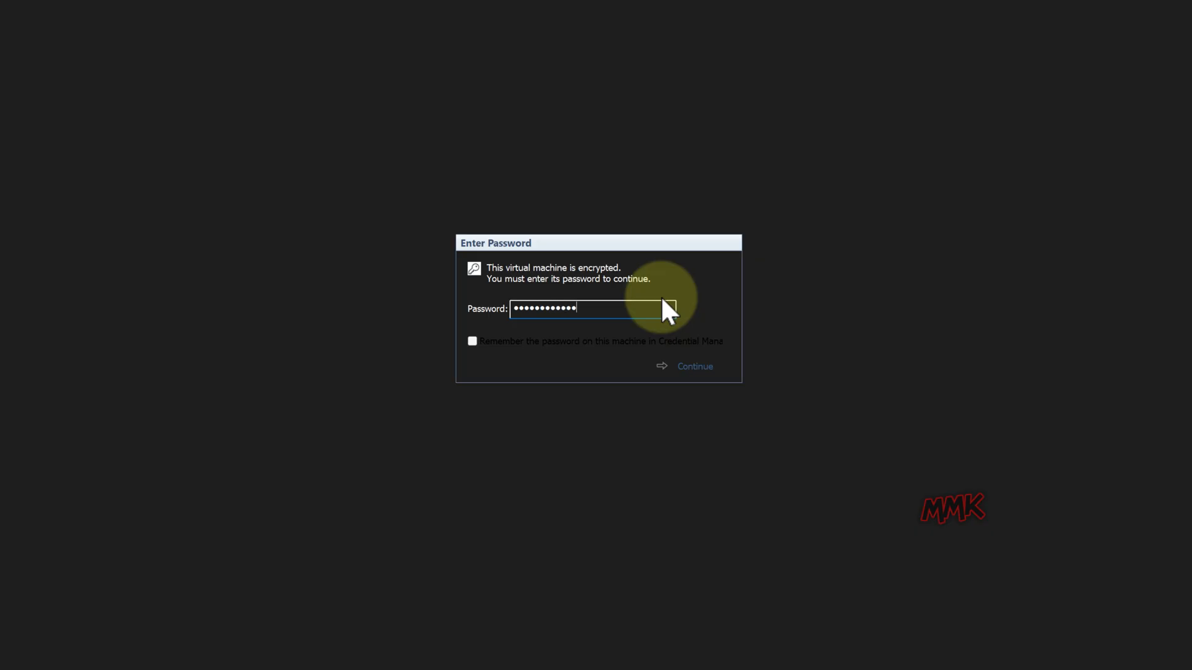
click(692, 365)
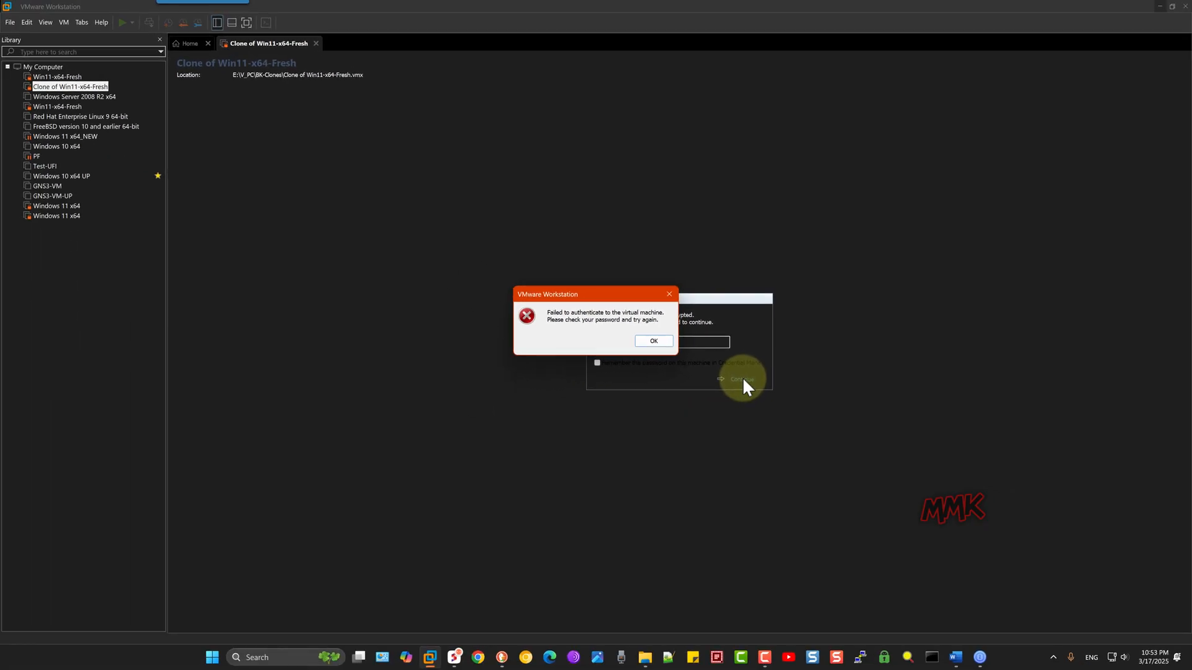
click(651, 340)
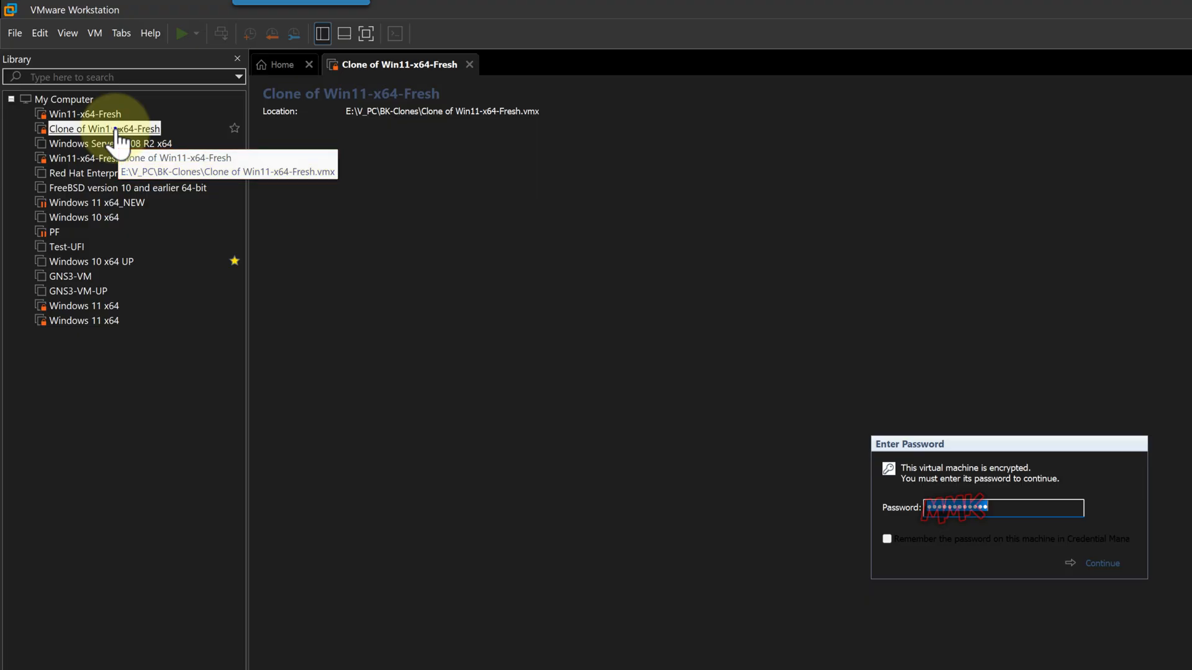
Bring up the clone's context menu in the Library and launch File Explorer with Win+E
right_click(103, 128)
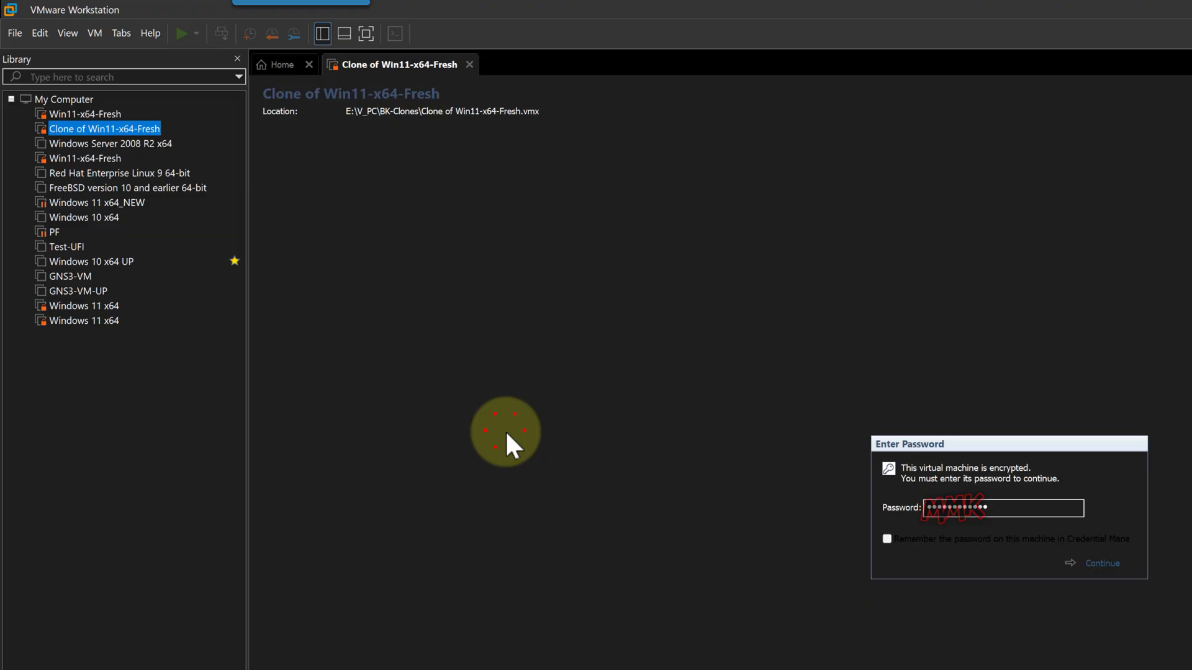
key(Win+E)
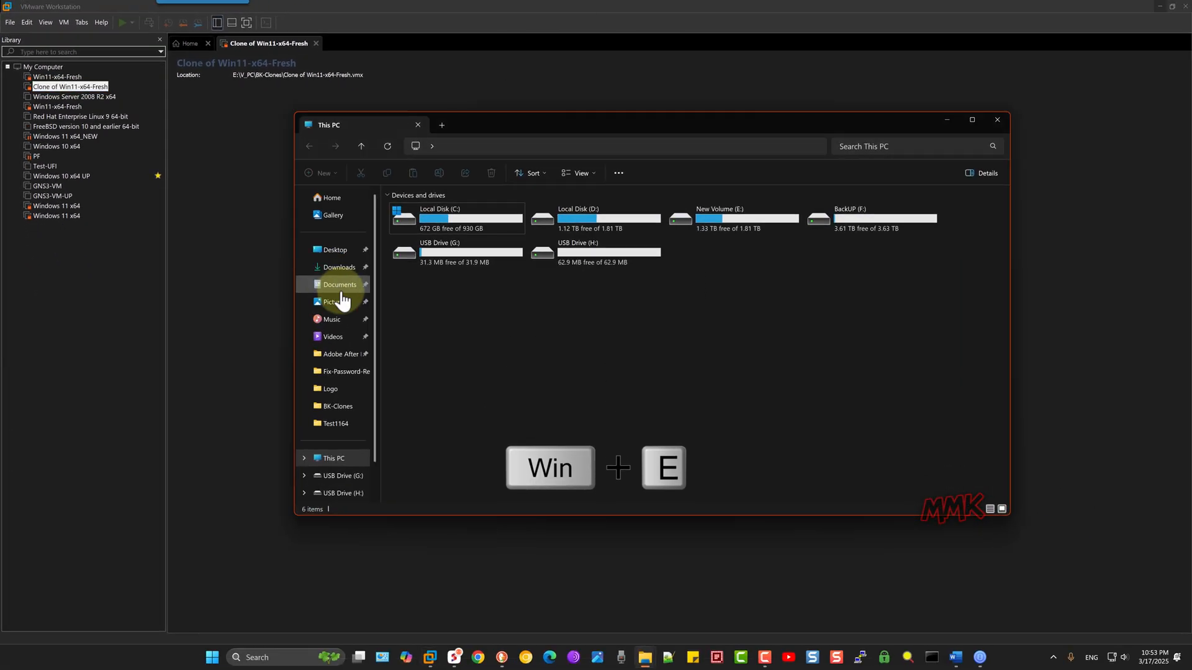
Navigate to New Volume (E:) > V_PC > BK-Clones to list the clone's files
click(715, 218)
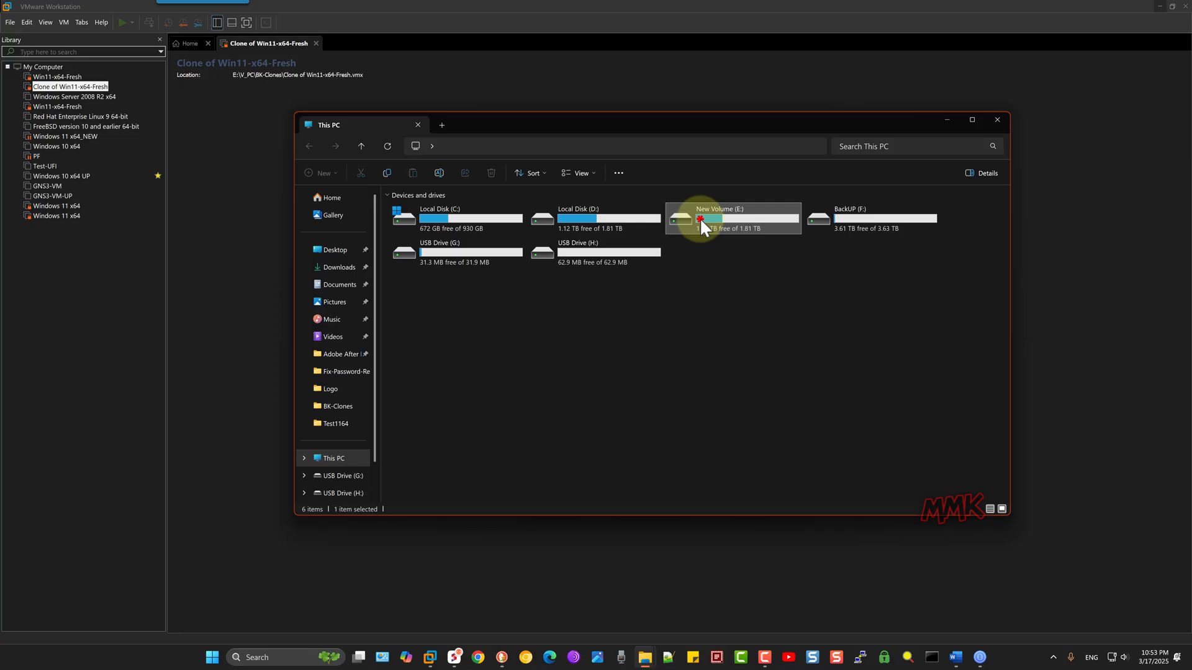
double_click(719, 219)
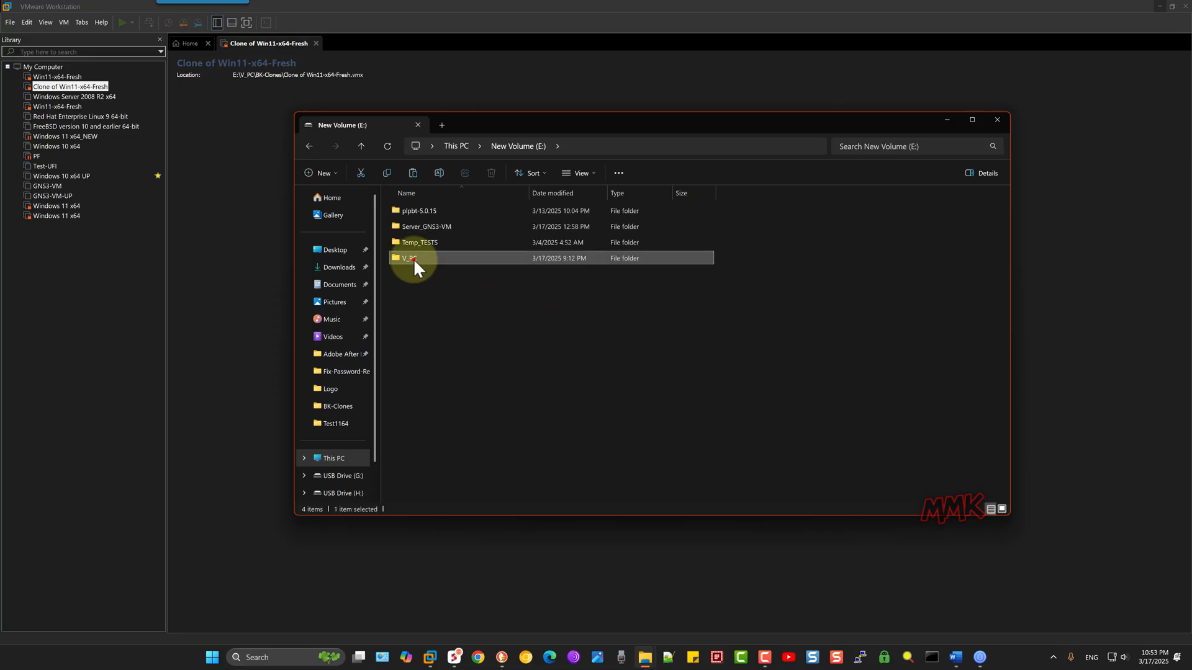
double_click(411, 259)
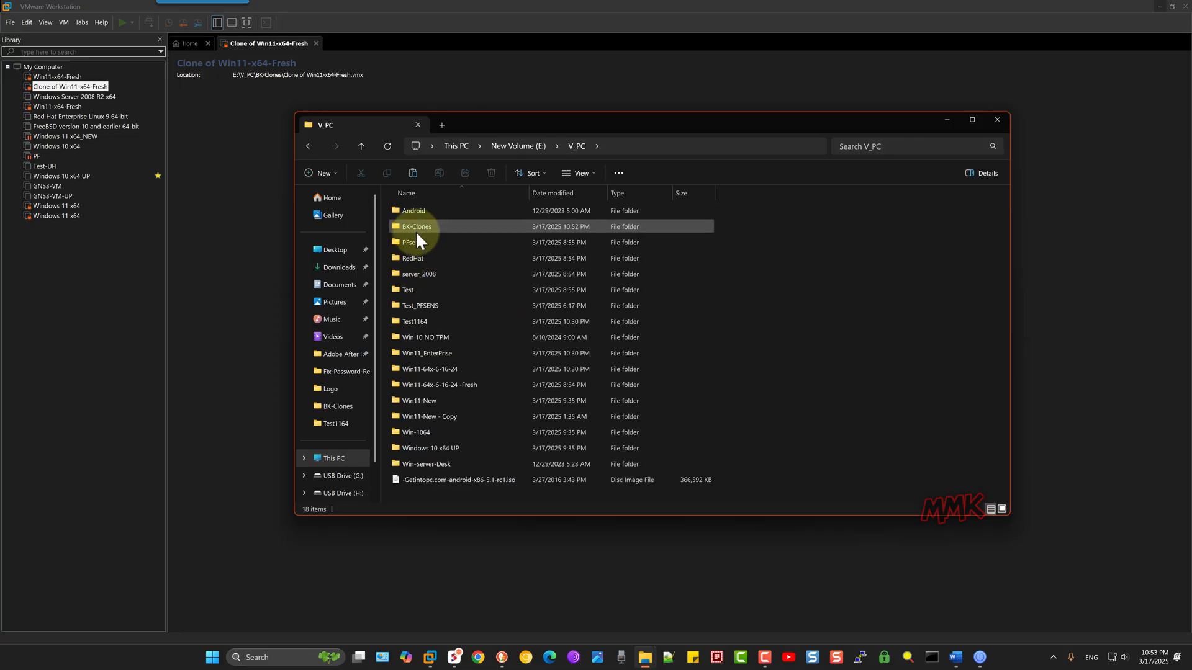
double_click(414, 226)
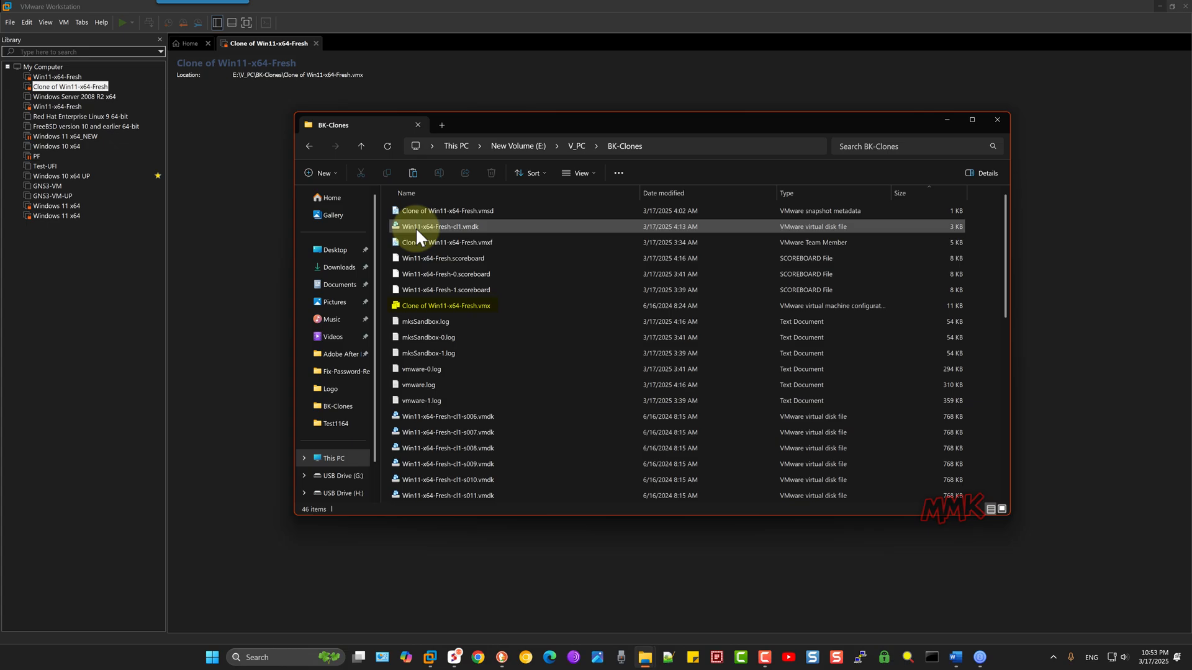
Create a new folder named BK_vmx inside BK-Clones
right_click(537, 351)
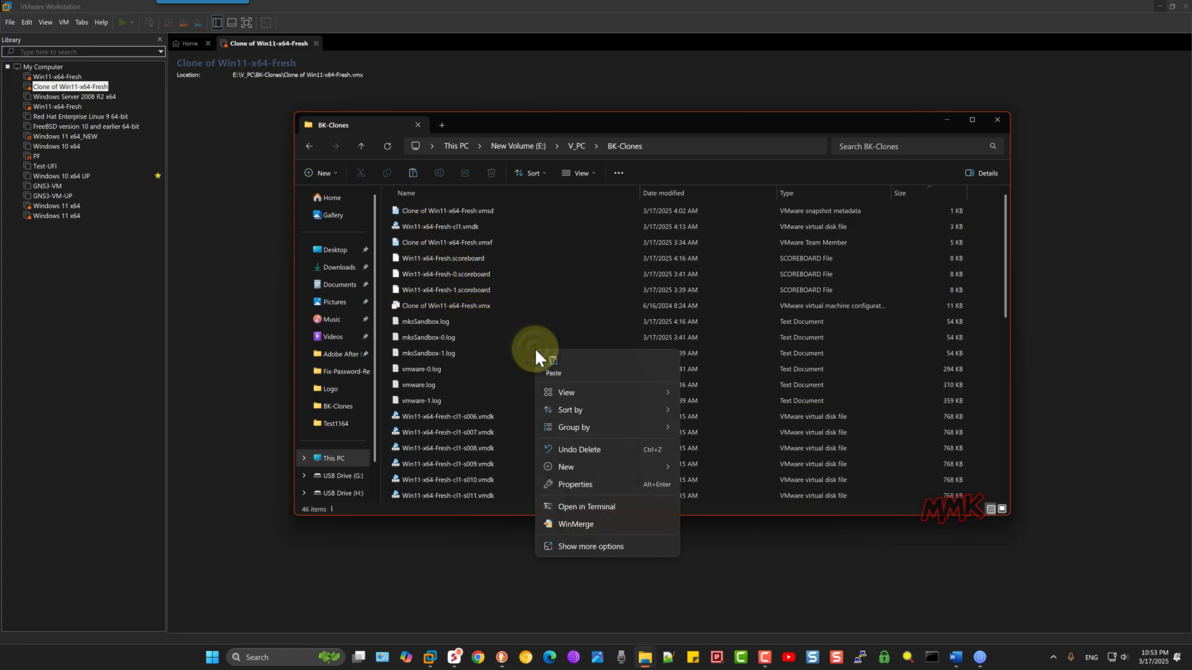
click(566, 466)
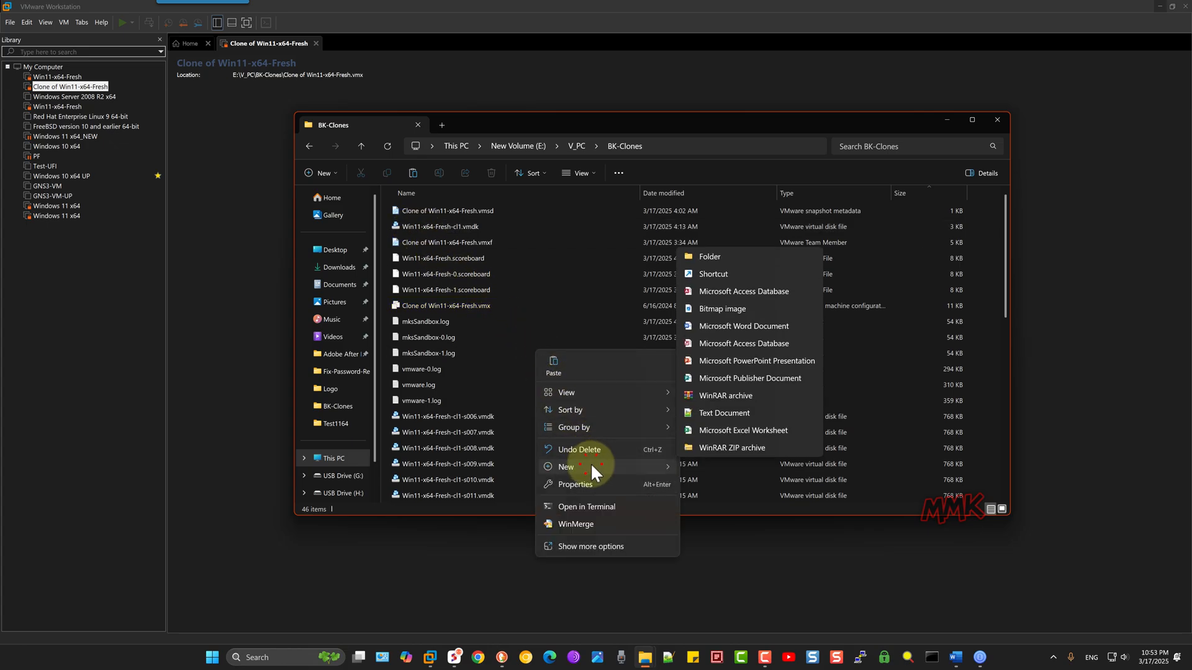
click(709, 255)
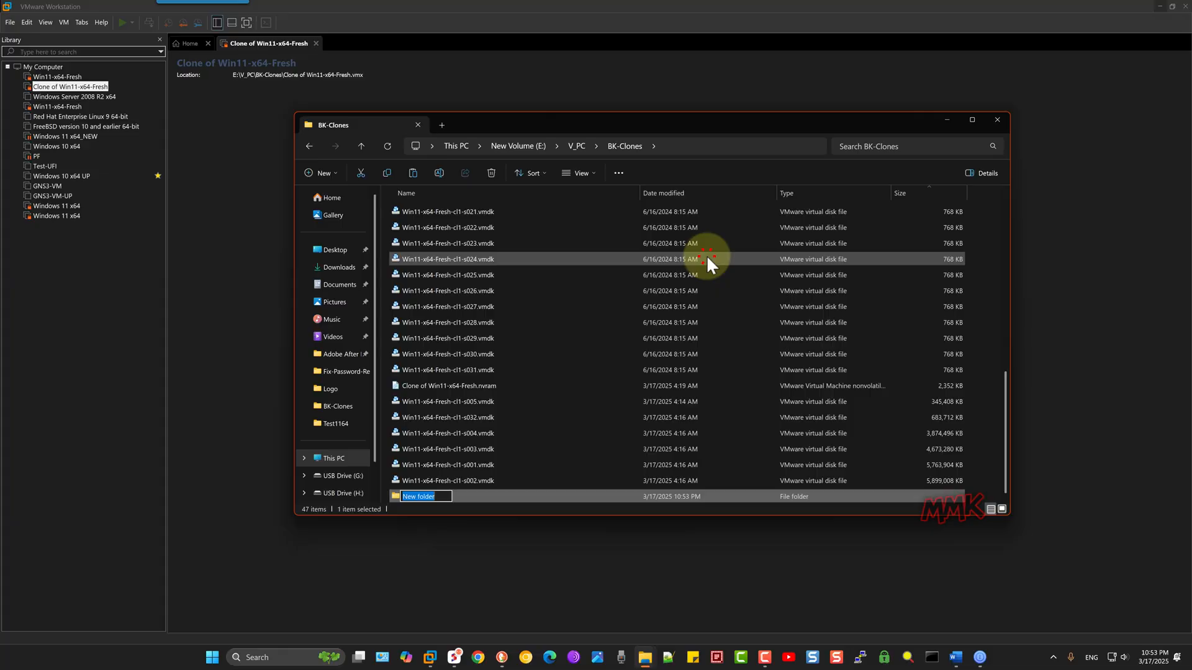
text(BK_v)
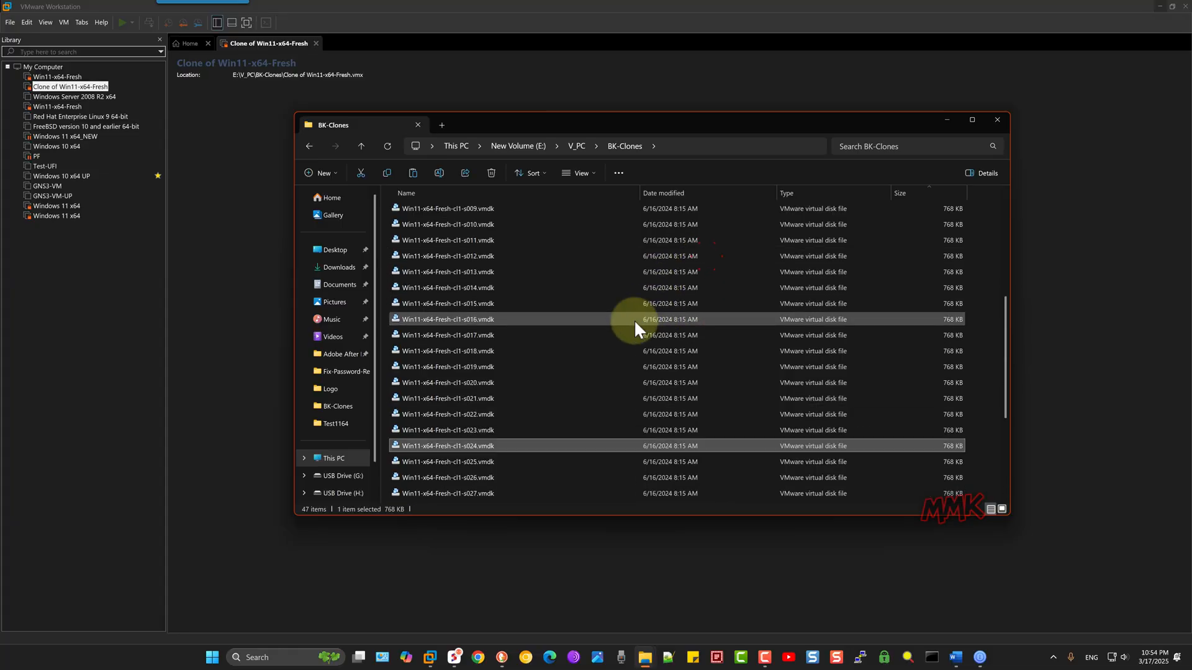
scroll(up, 3)
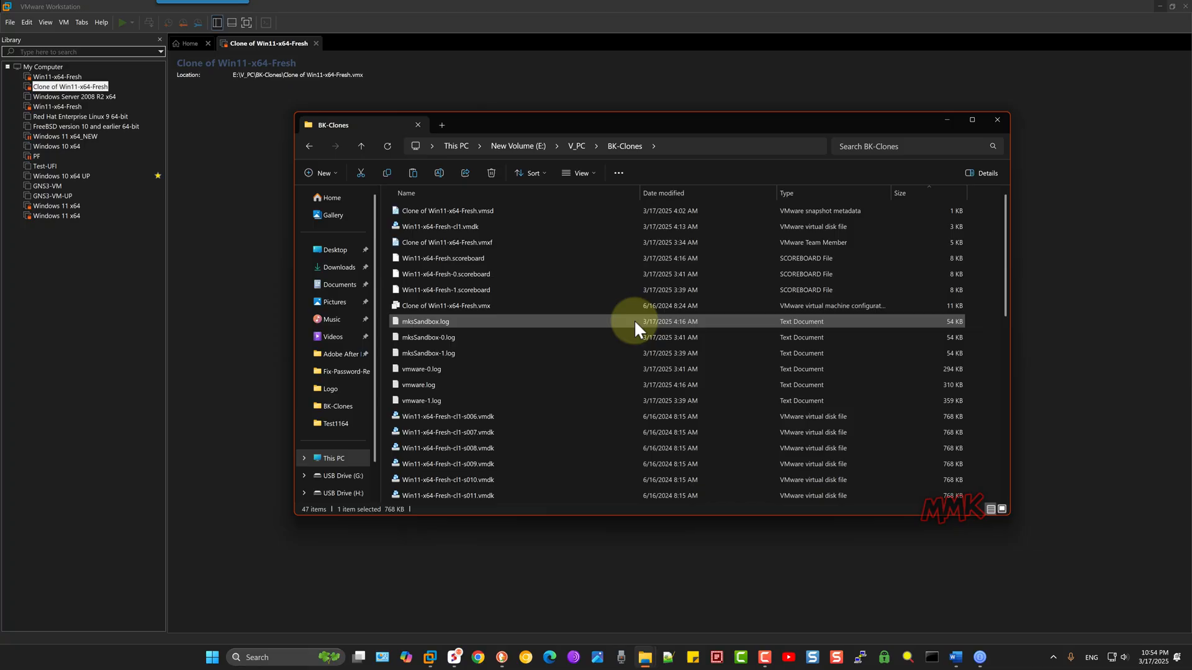
Copy Clone of Win11-x64-Fresh.vmx and paste a backup into the BK_vmx folder
click(444, 305)
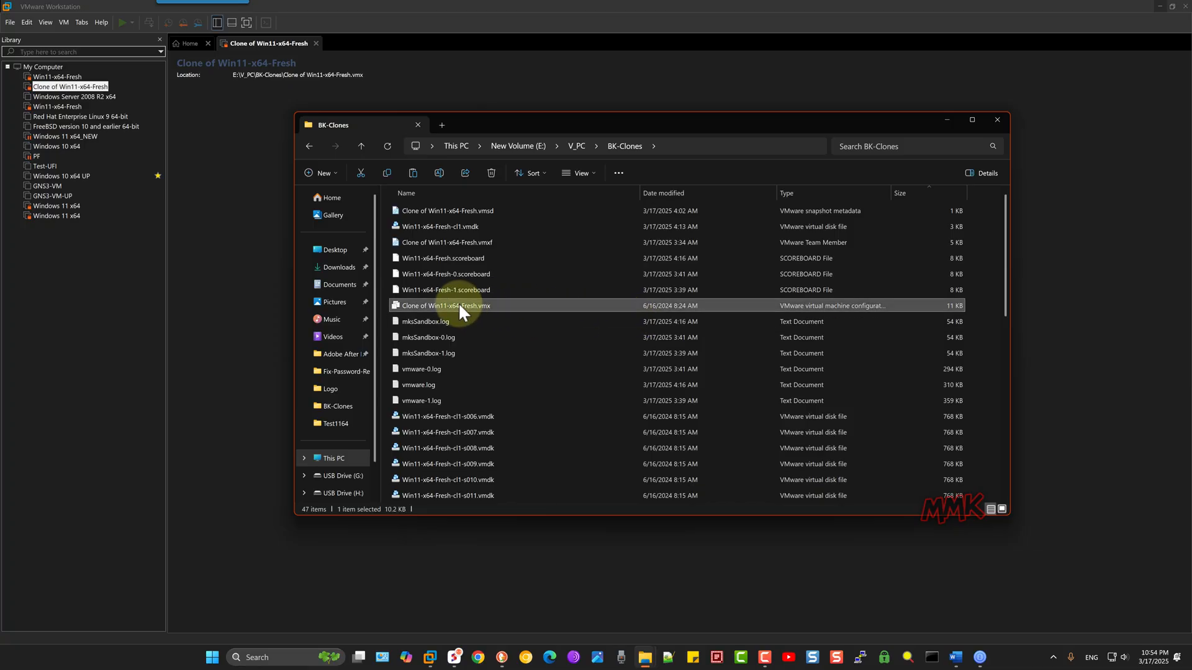
right_click(445, 306)
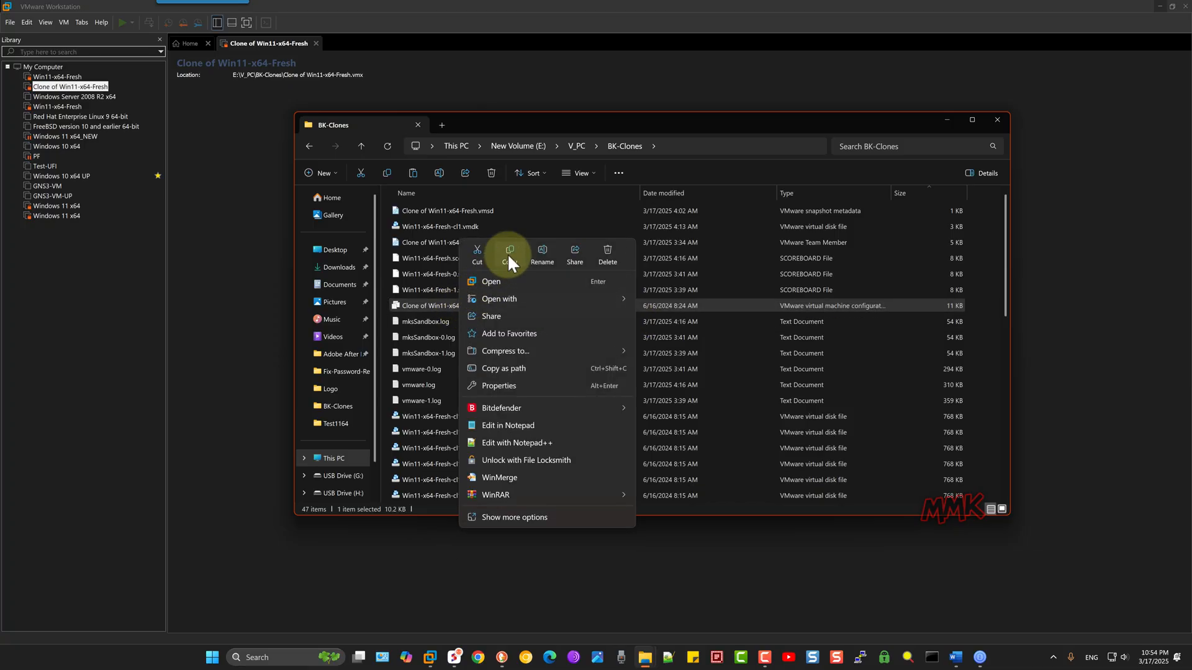
key(Escape)
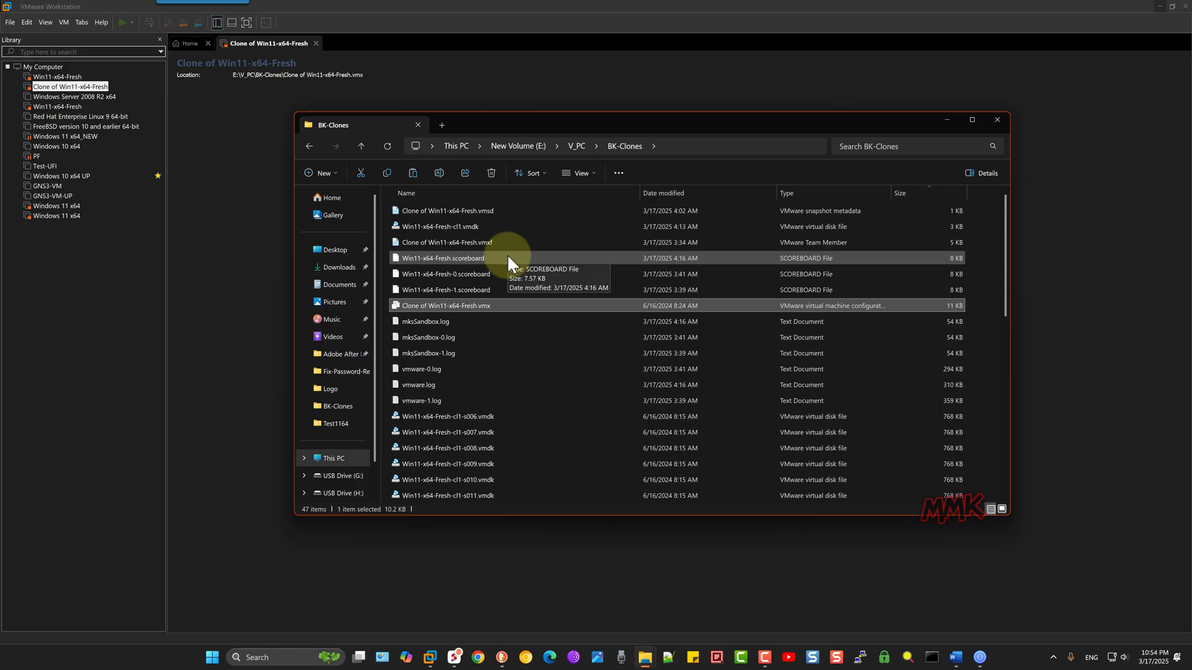
scroll(down, 3)
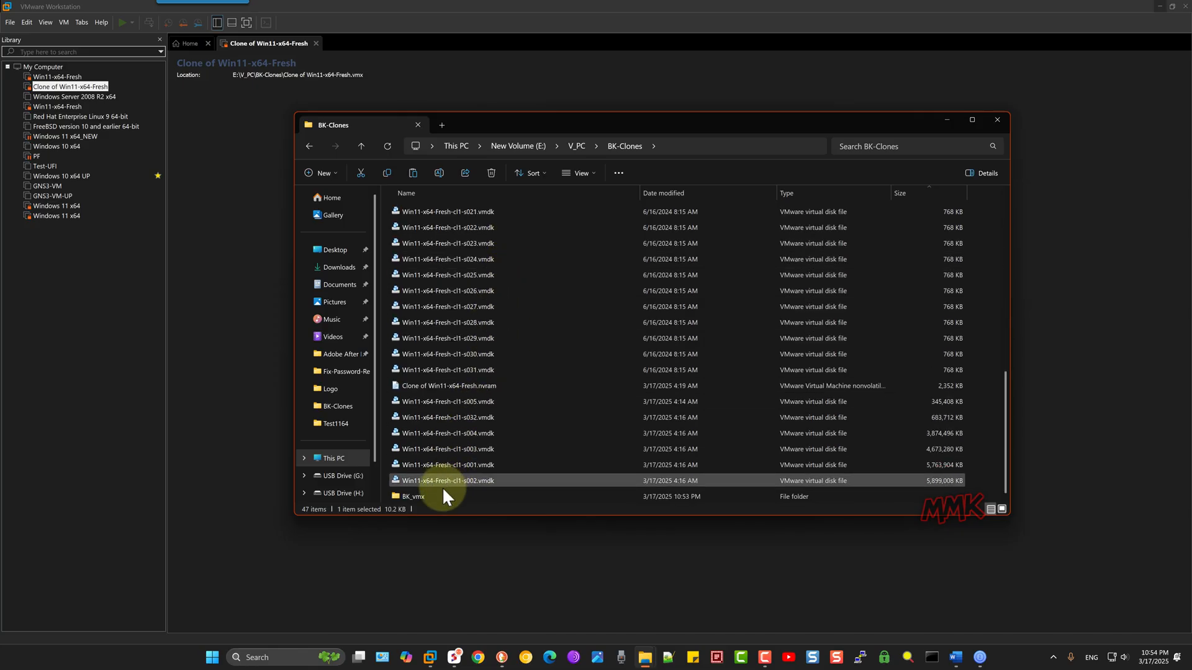
right_click(471, 316)
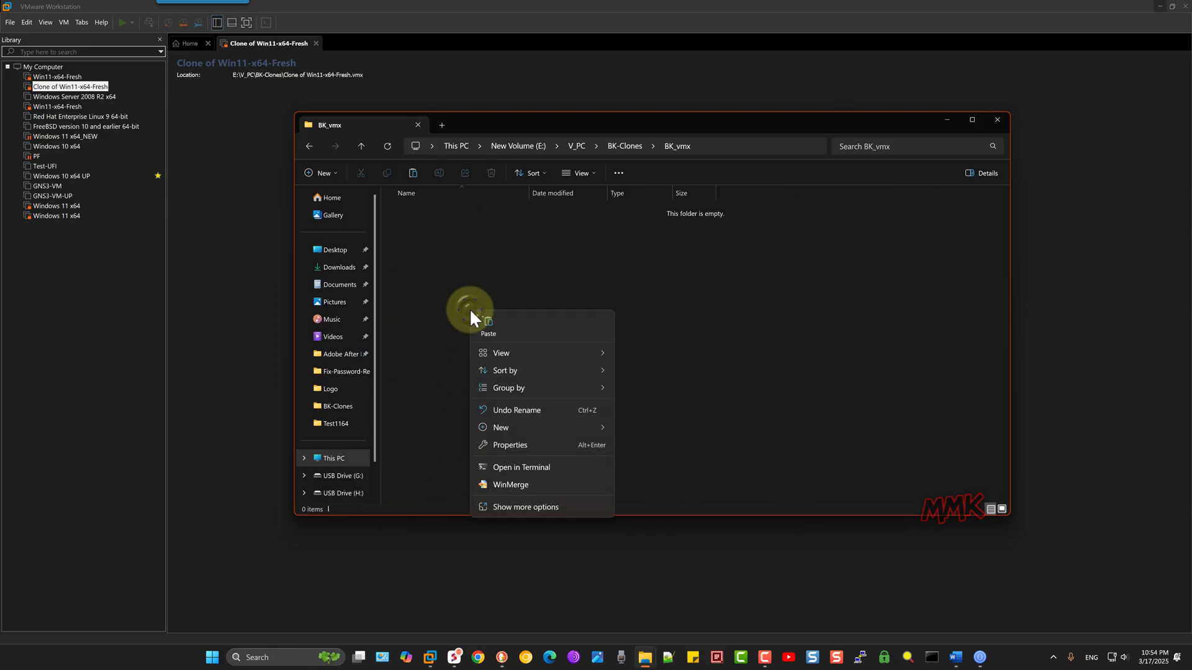
click(488, 323)
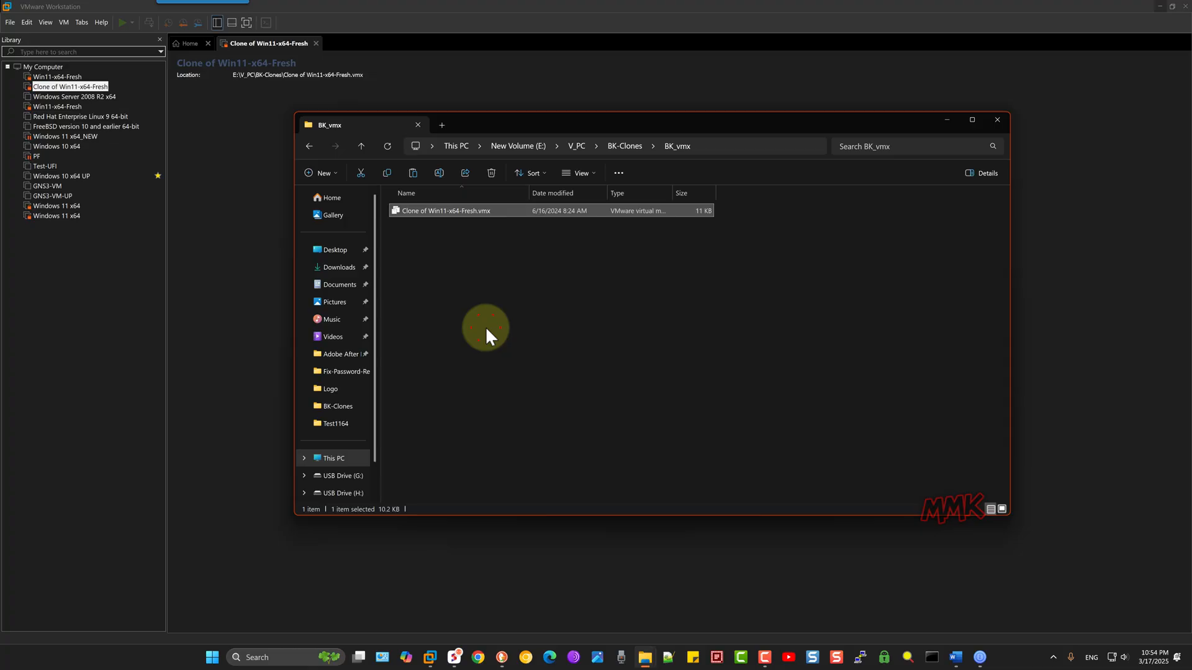
mouse_move(624, 147)
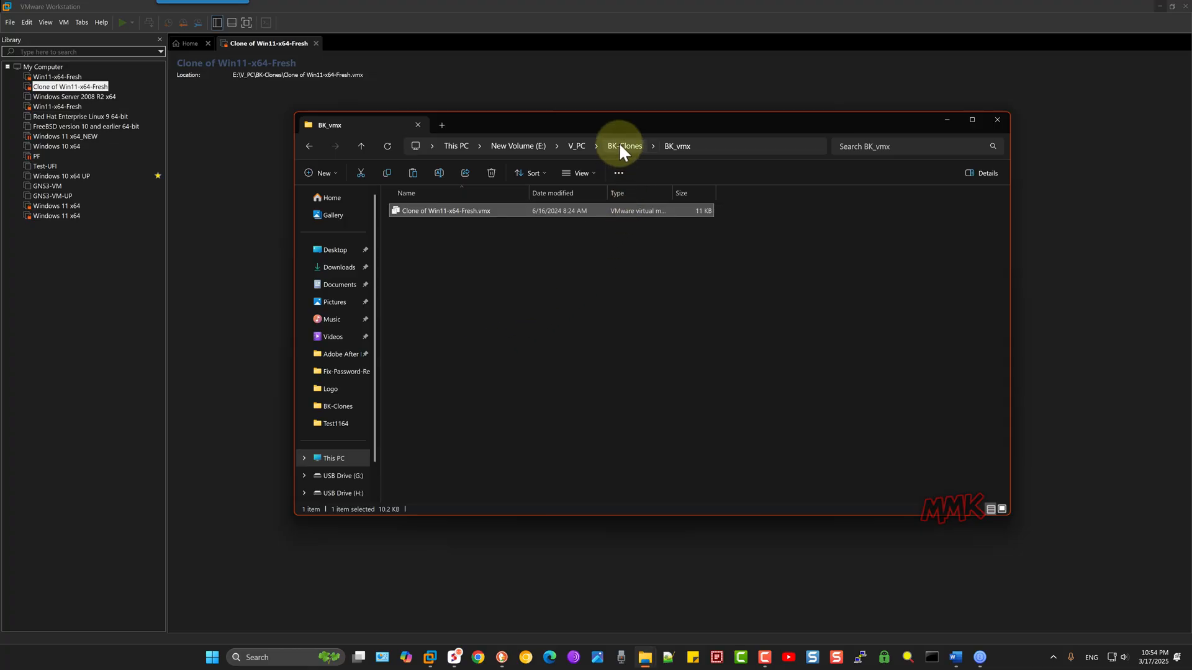
Open the original .vmx from BK-Clones in Notepad and enable Word wrap
click(623, 147)
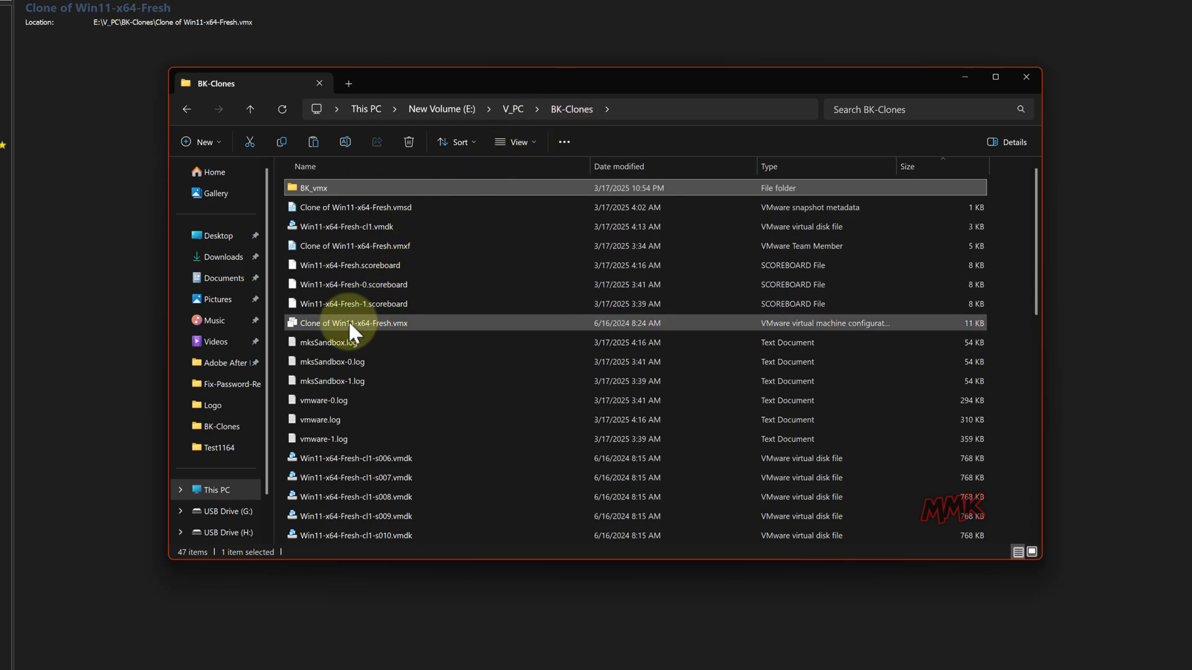
right_click(351, 323)
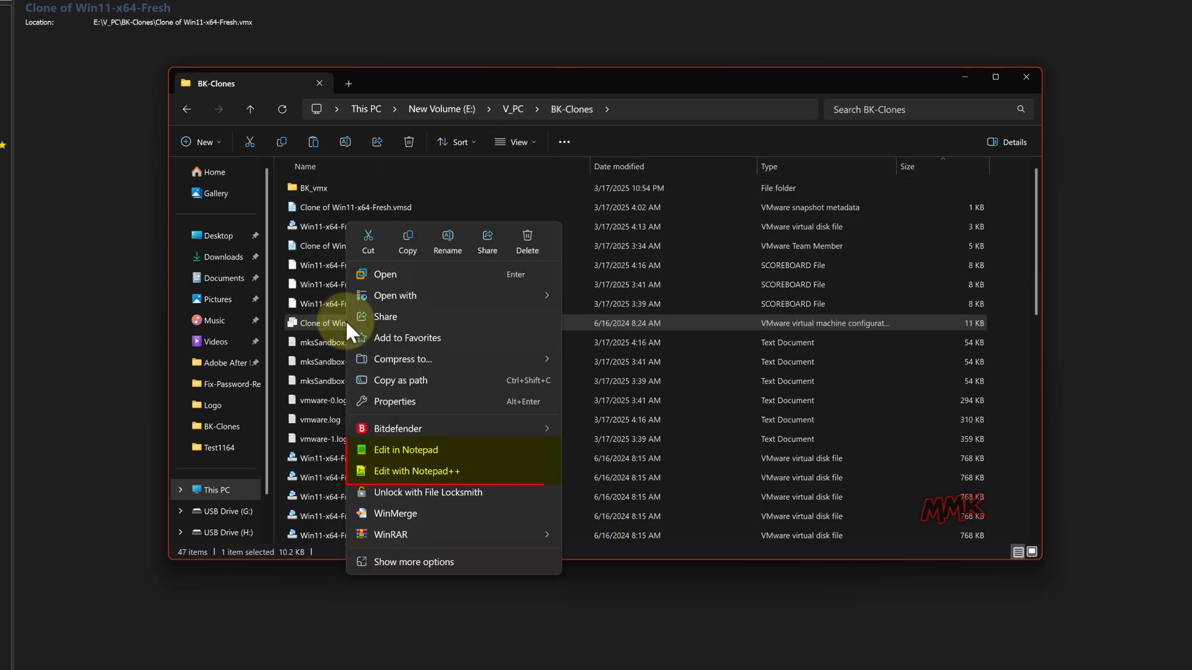
mouse_move(373, 411)
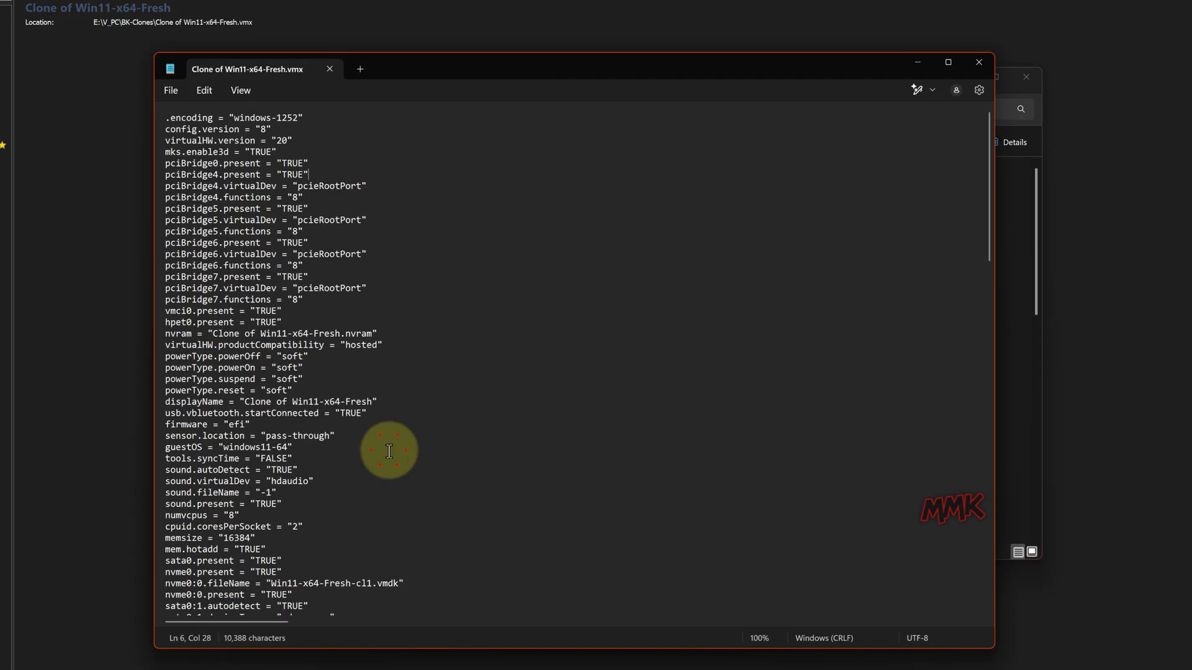
scroll(down, 3)
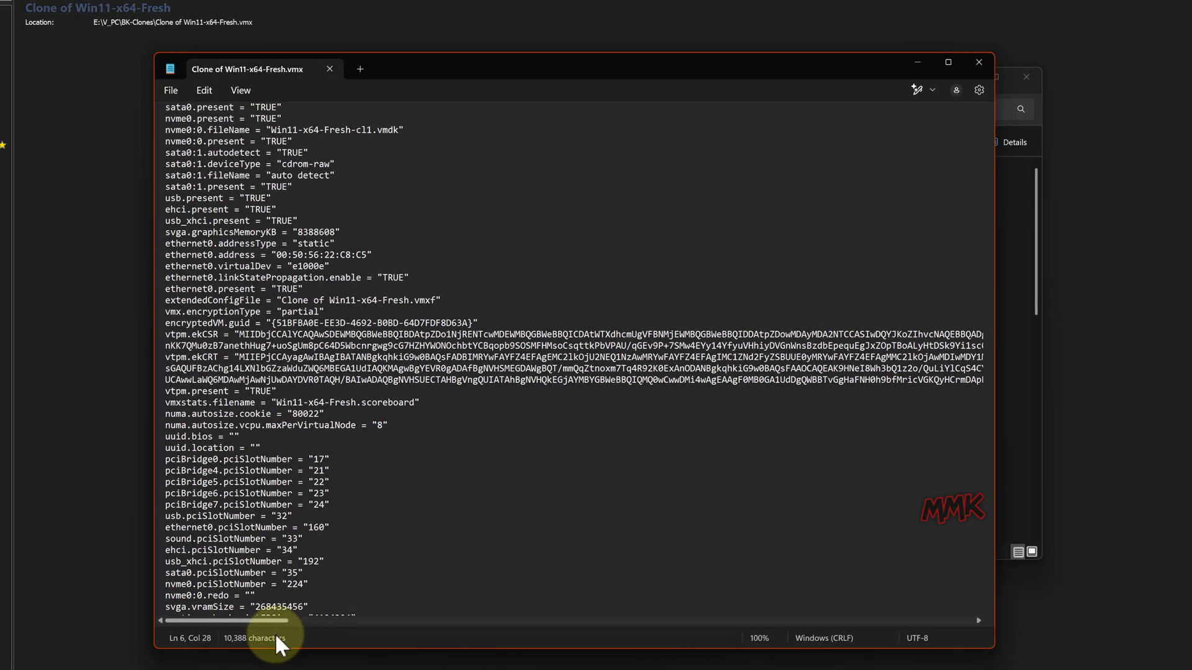
click(240, 89)
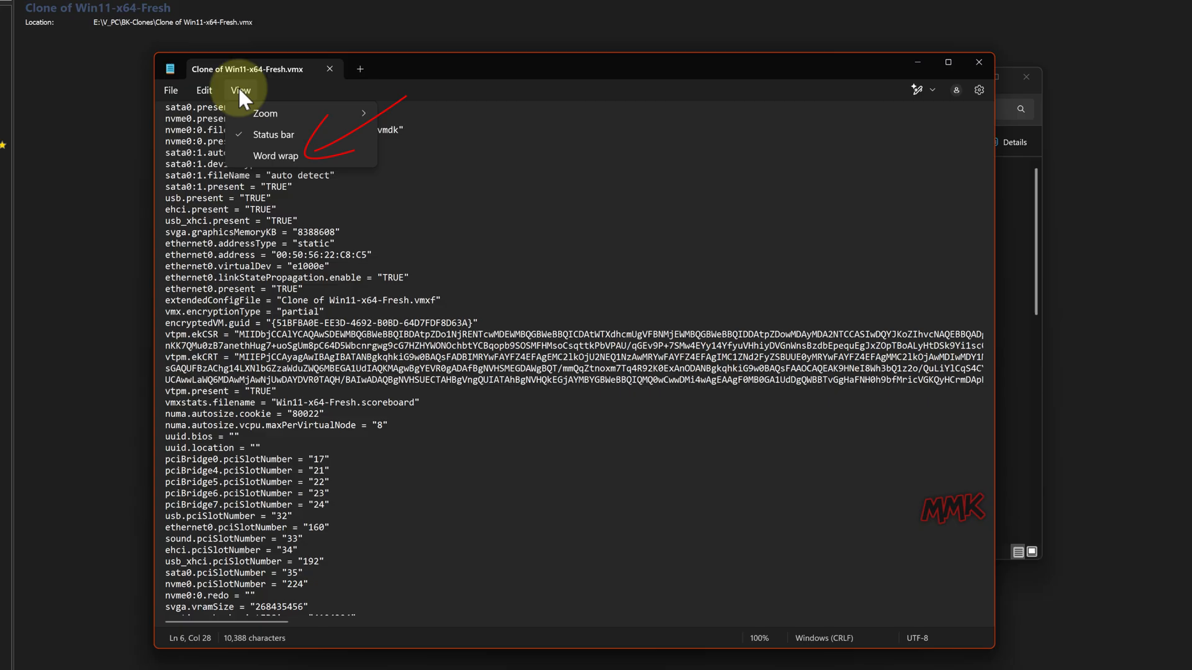
click(275, 156)
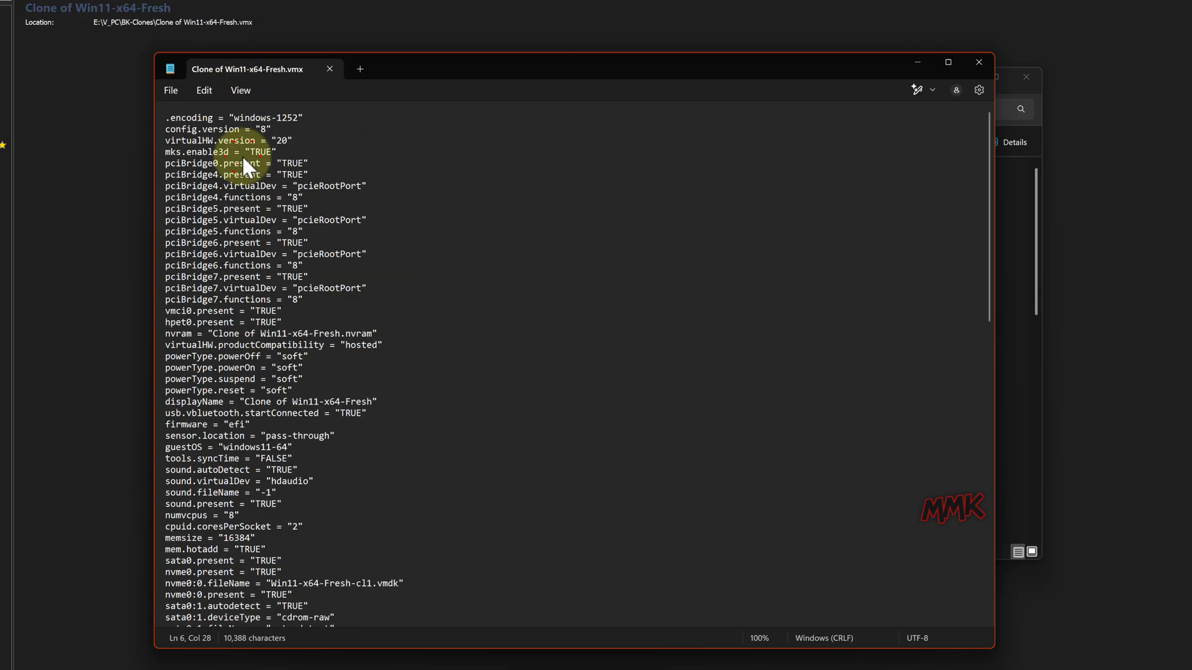
scroll(down, 3)
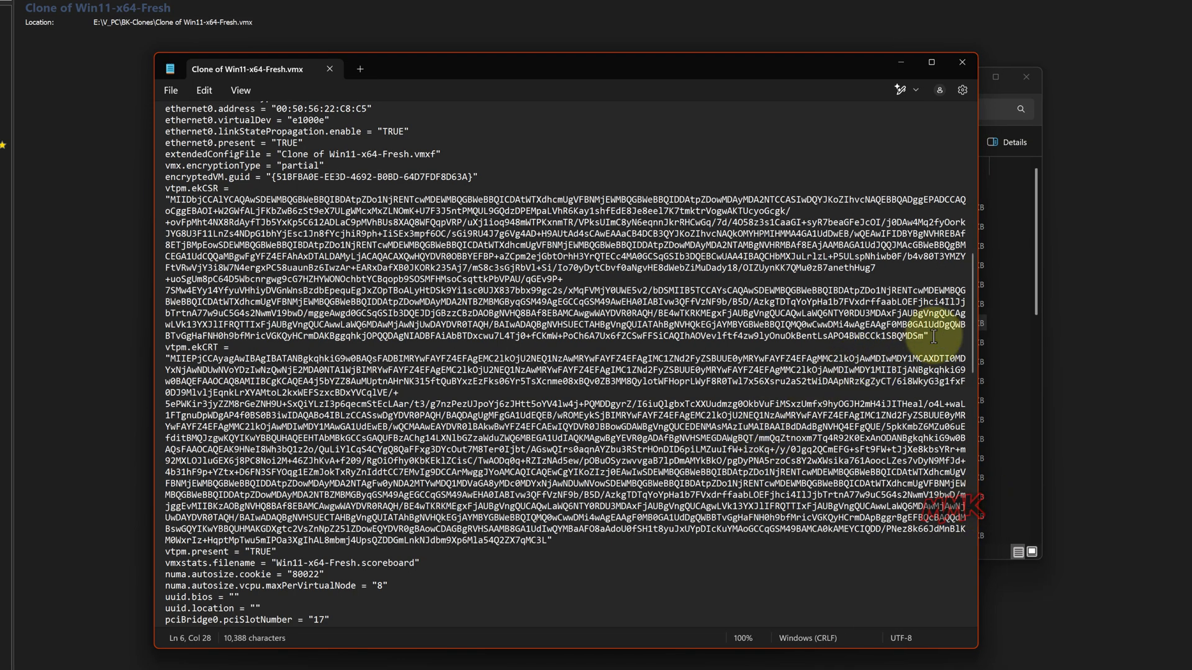
scroll(up, 3)
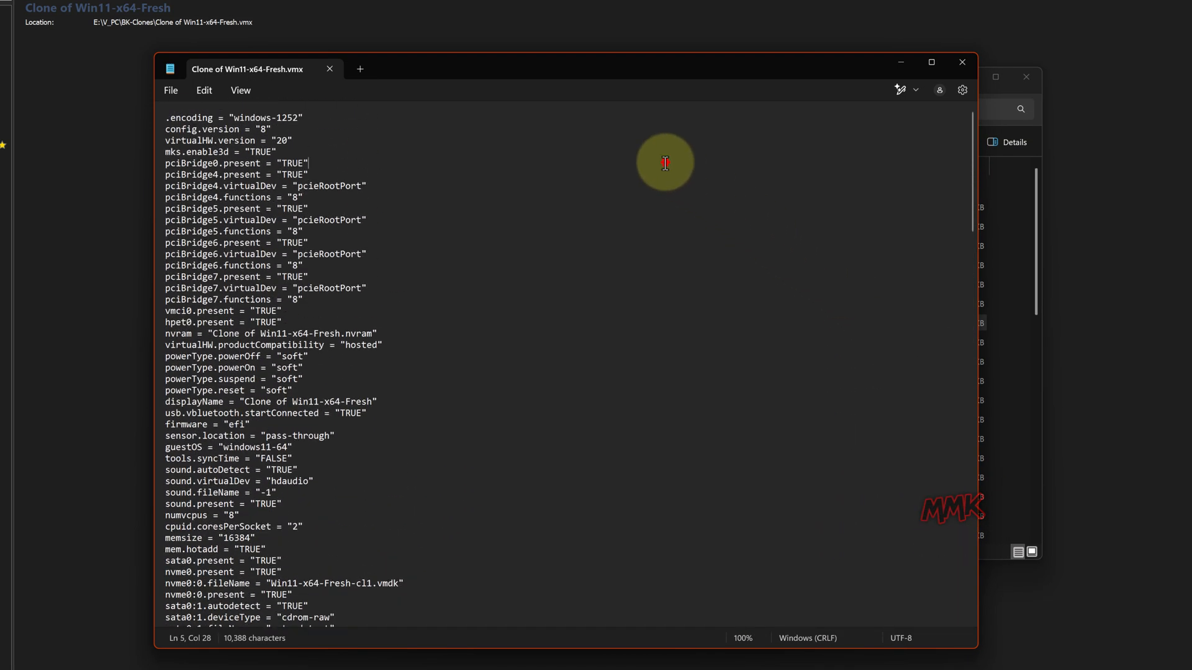
Find the first 'encryption' line and set the vmx.encryptionType–vtpm.present block apart with blank lines
key(Ctrl+f)
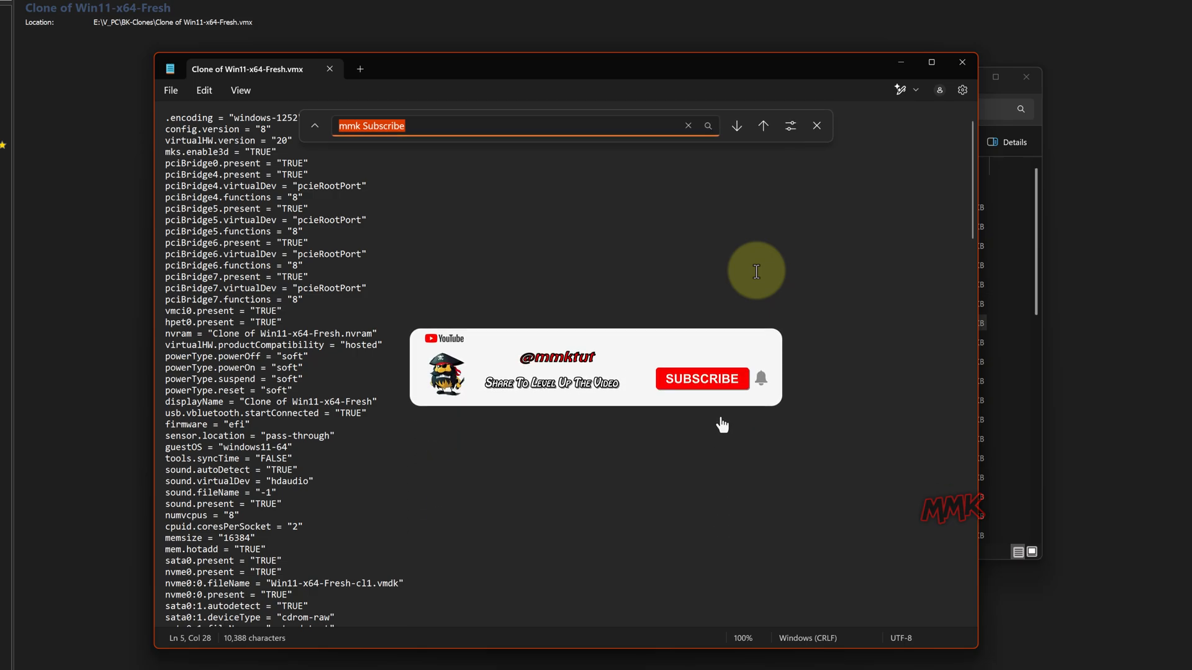
click(701, 378)
text(encryptio)
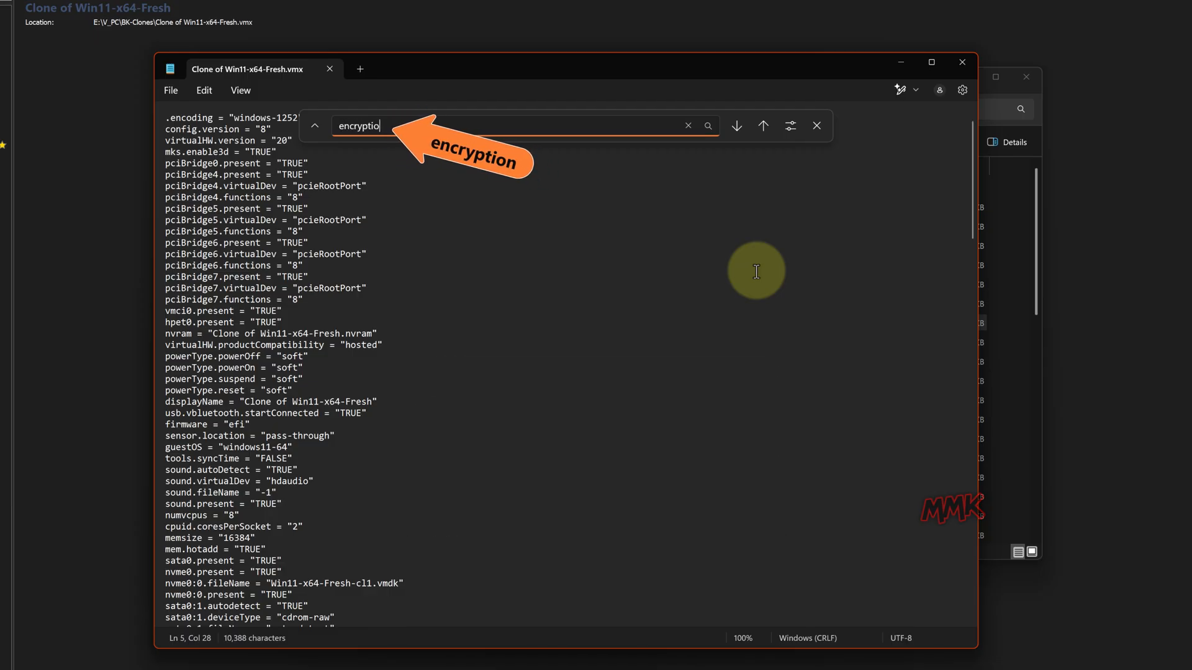
key(Return)
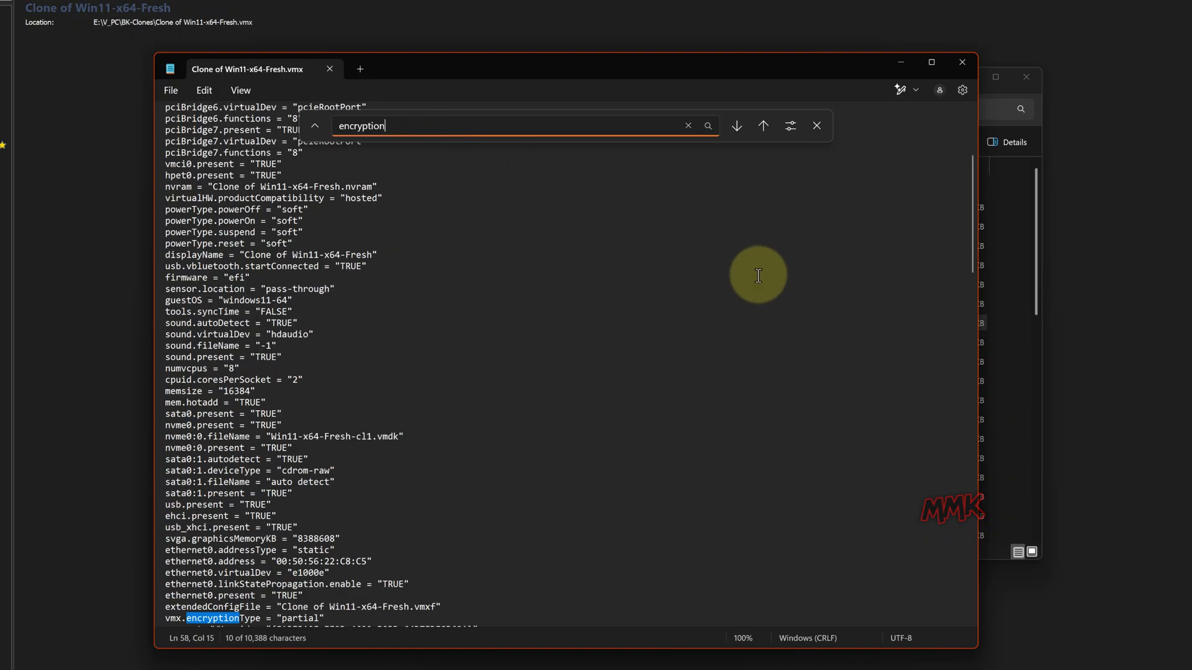
scroll(down, 3)
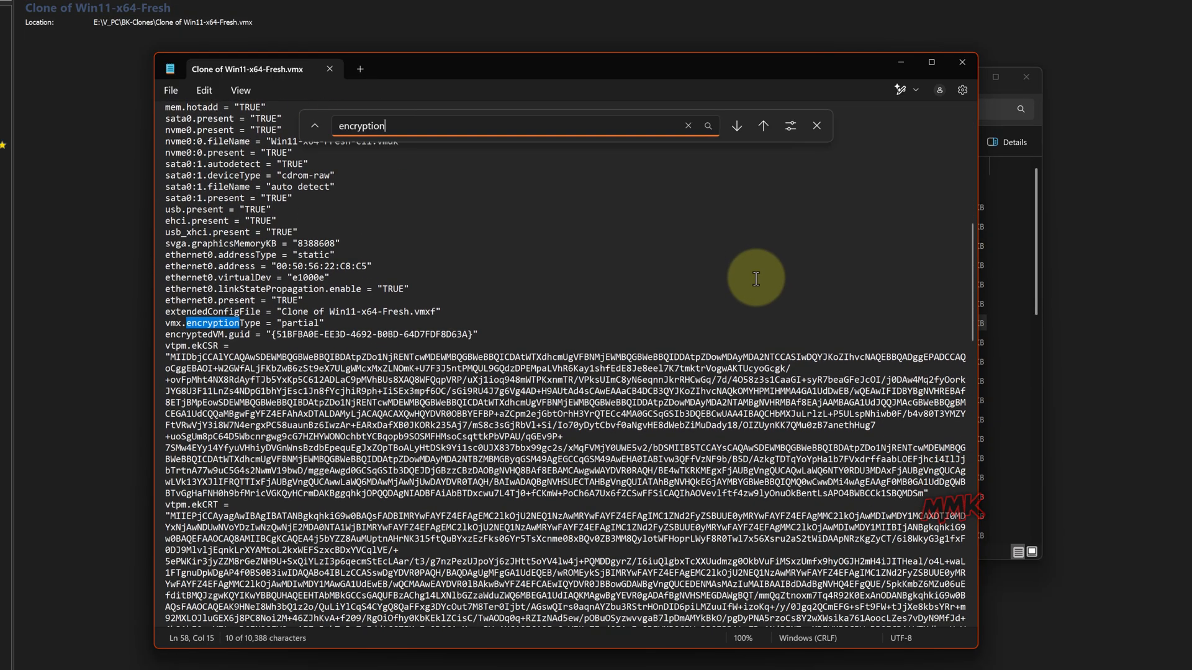
scroll(down, 3)
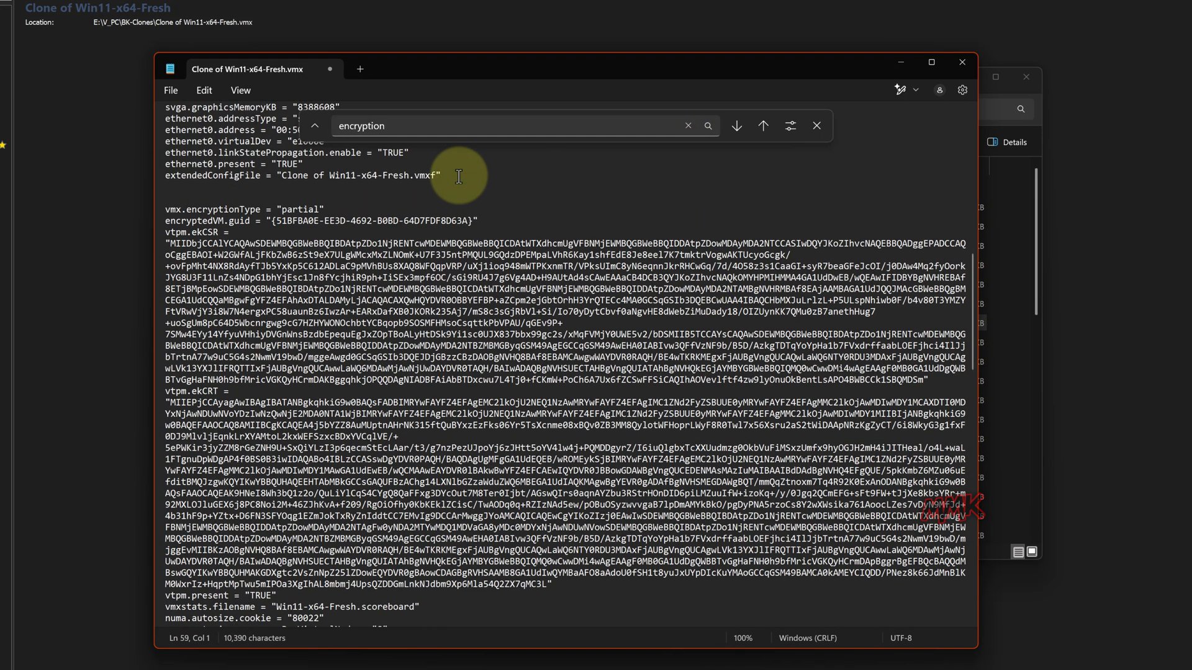
scroll(down, 3)
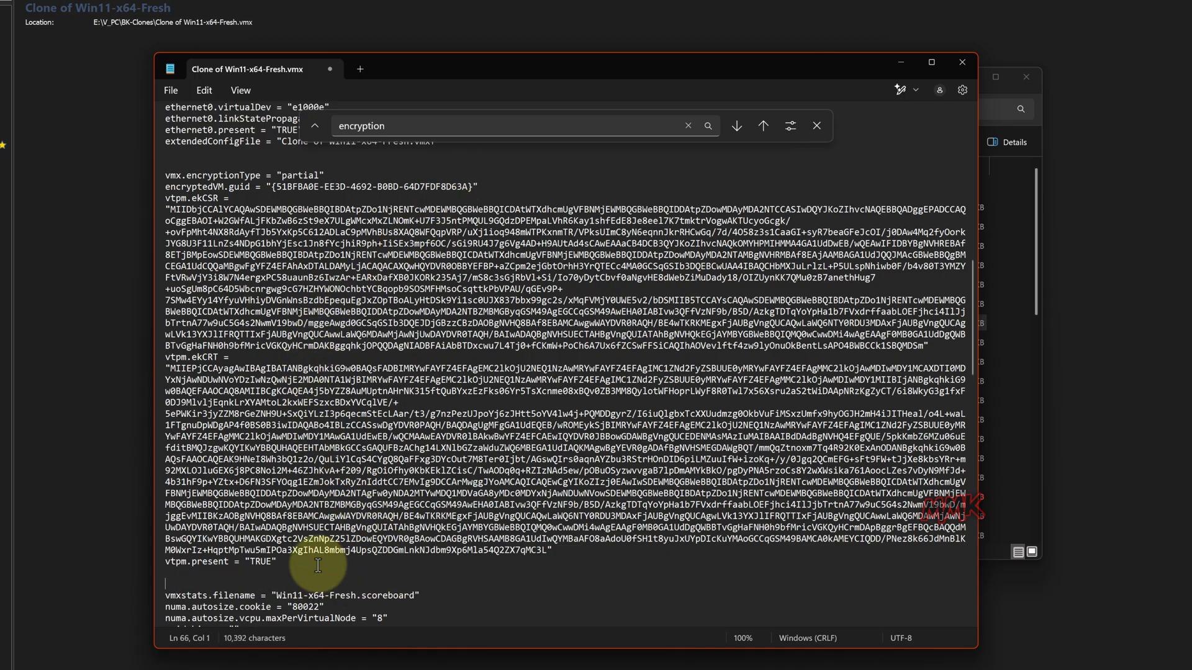
mouse_move(477, 616)
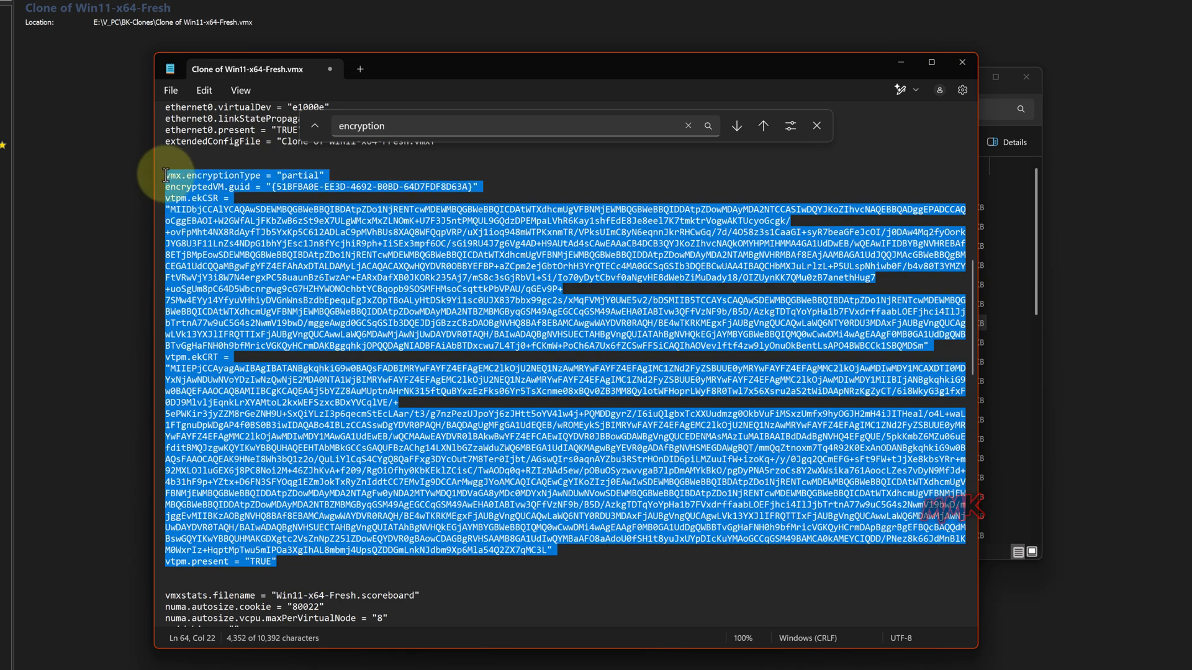
Delete the selected encryption and vtpm block, then locate the remaining encryption entries further down
right_click(190, 190)
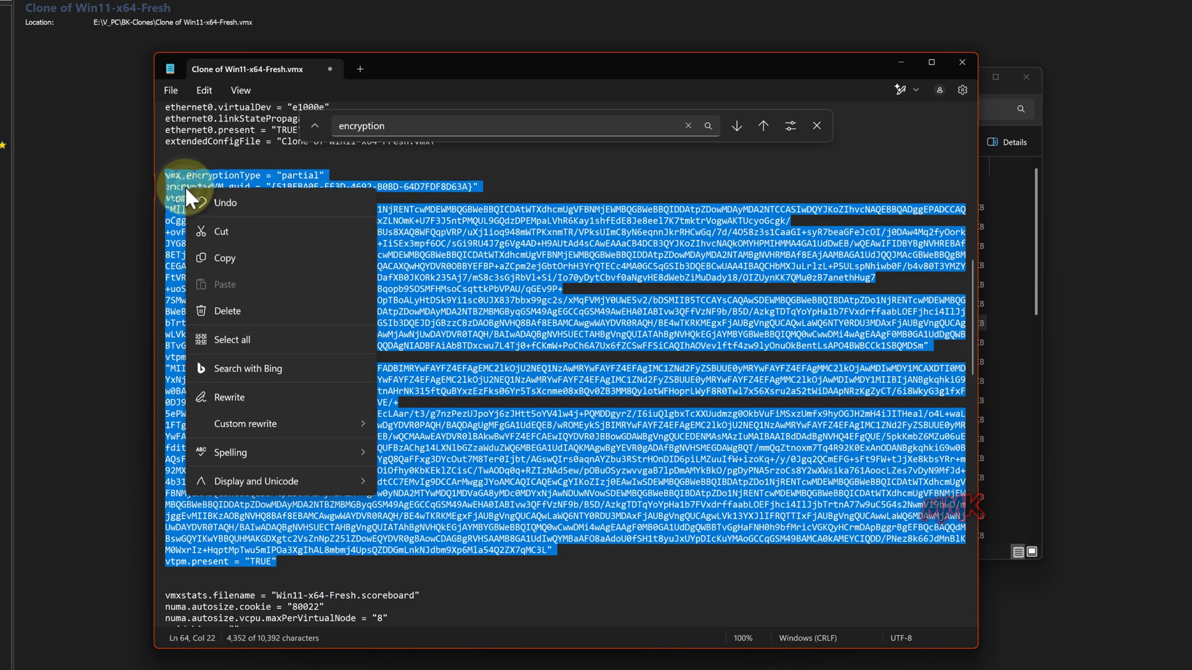
click(228, 310)
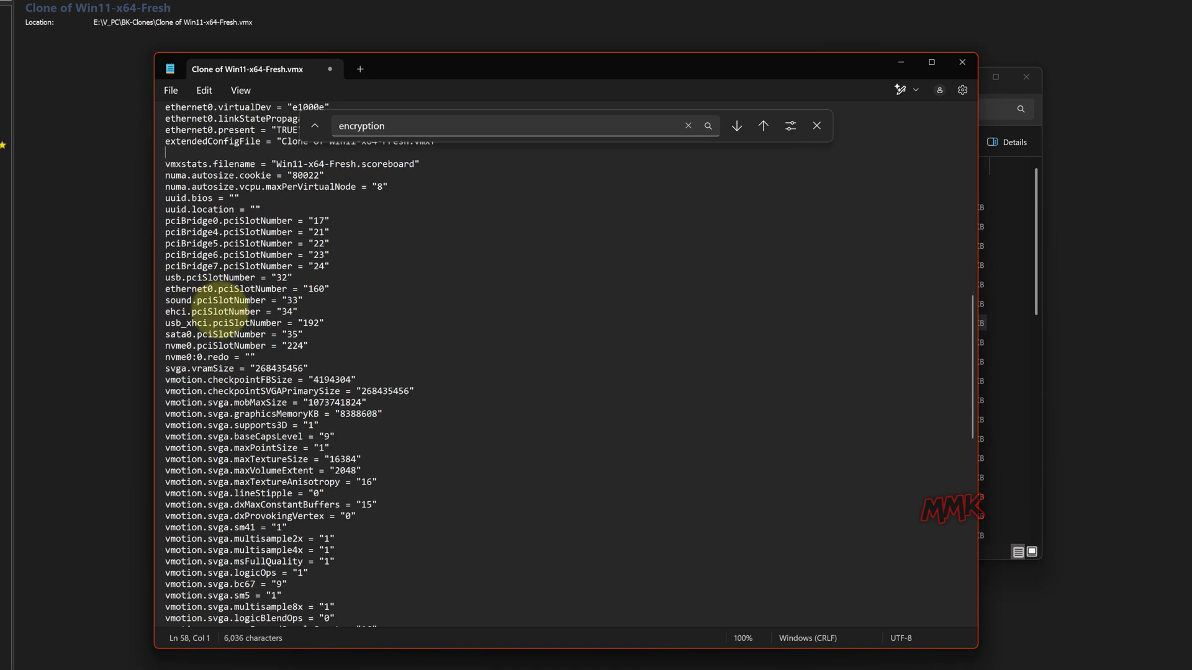
scroll(down, 3)
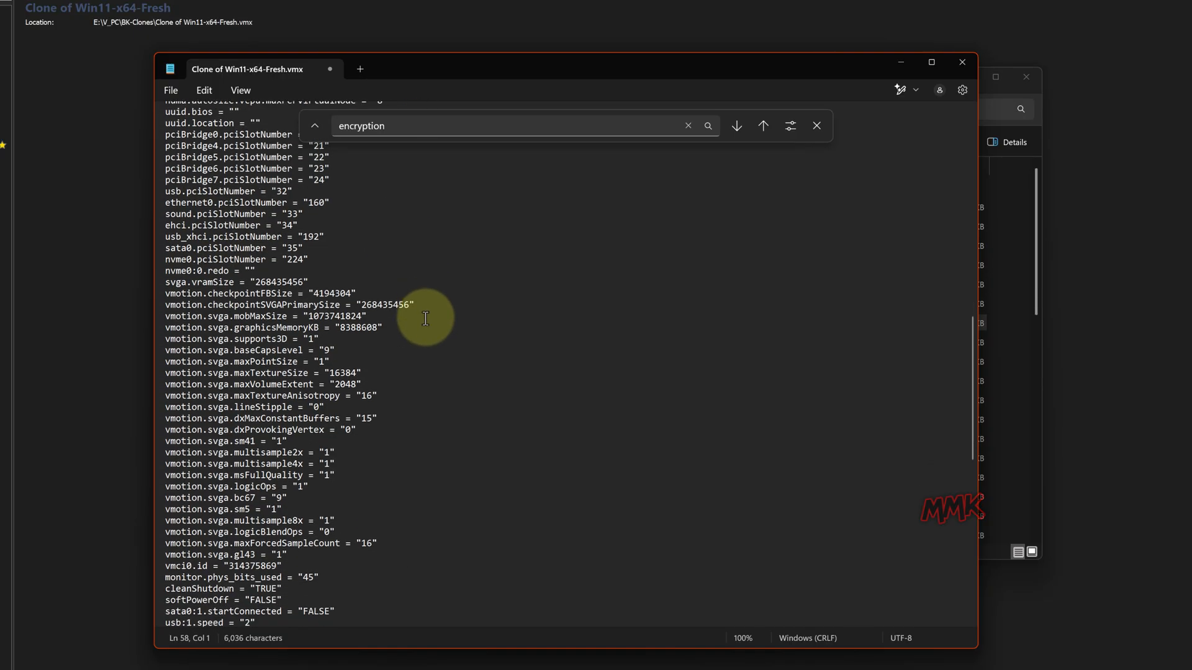
scroll(down, 3)
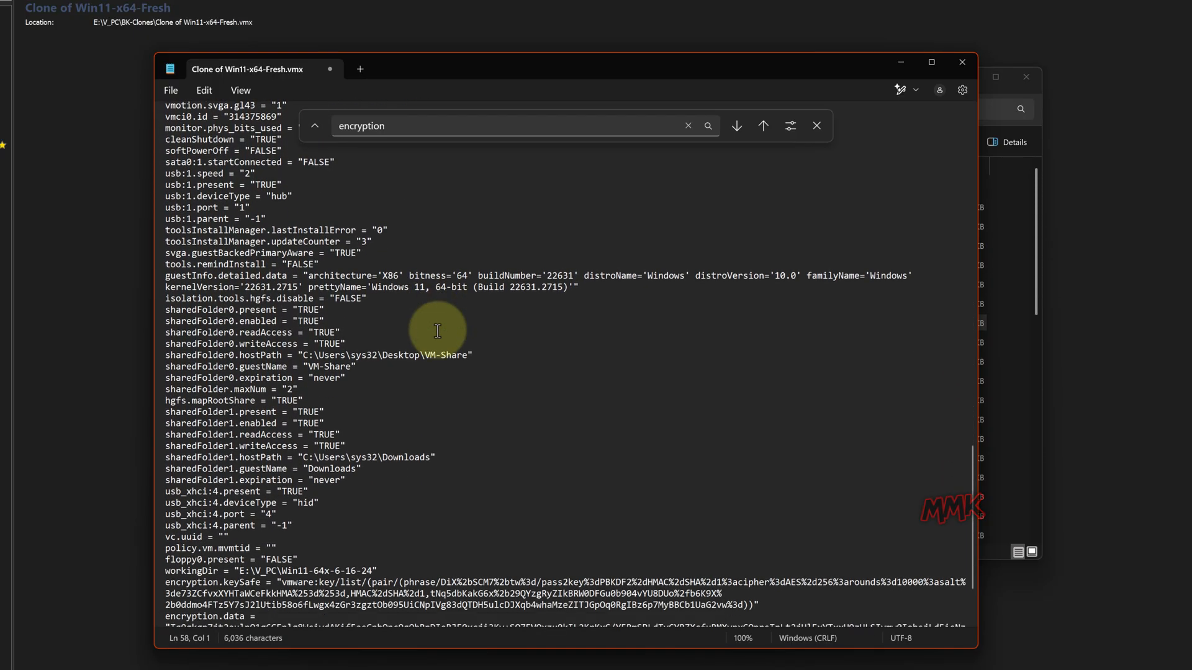
scroll(down, 3)
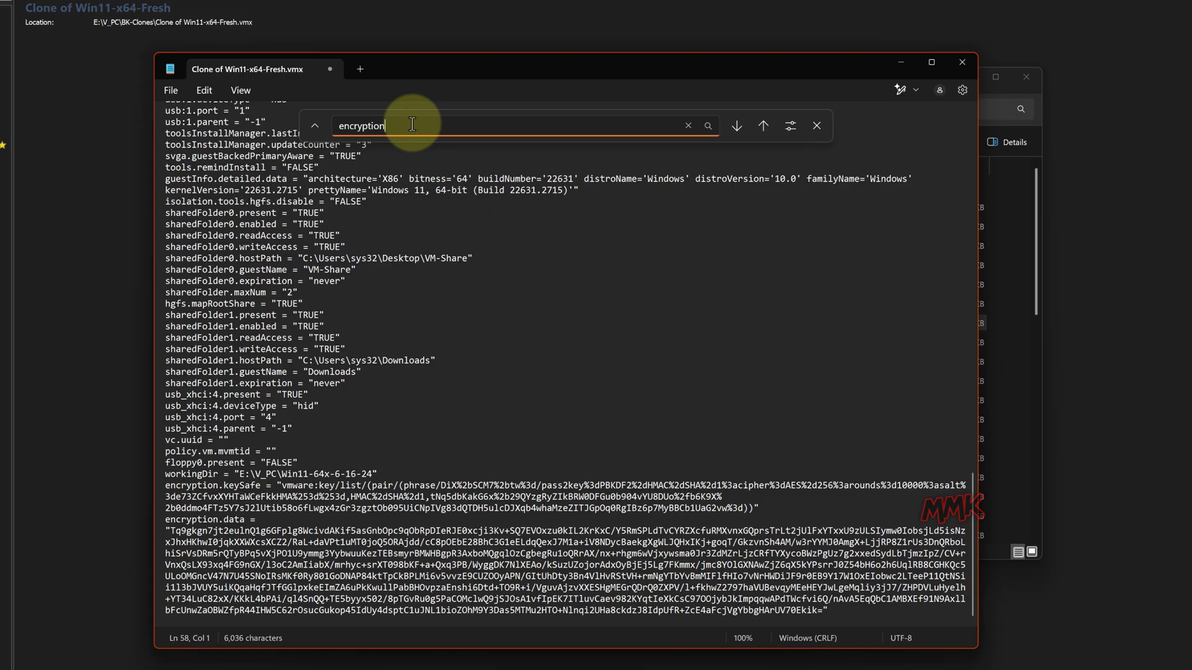
Remove the encryption.keySafe and encryption.data lines so the file ends at workingDir
key(Enter)
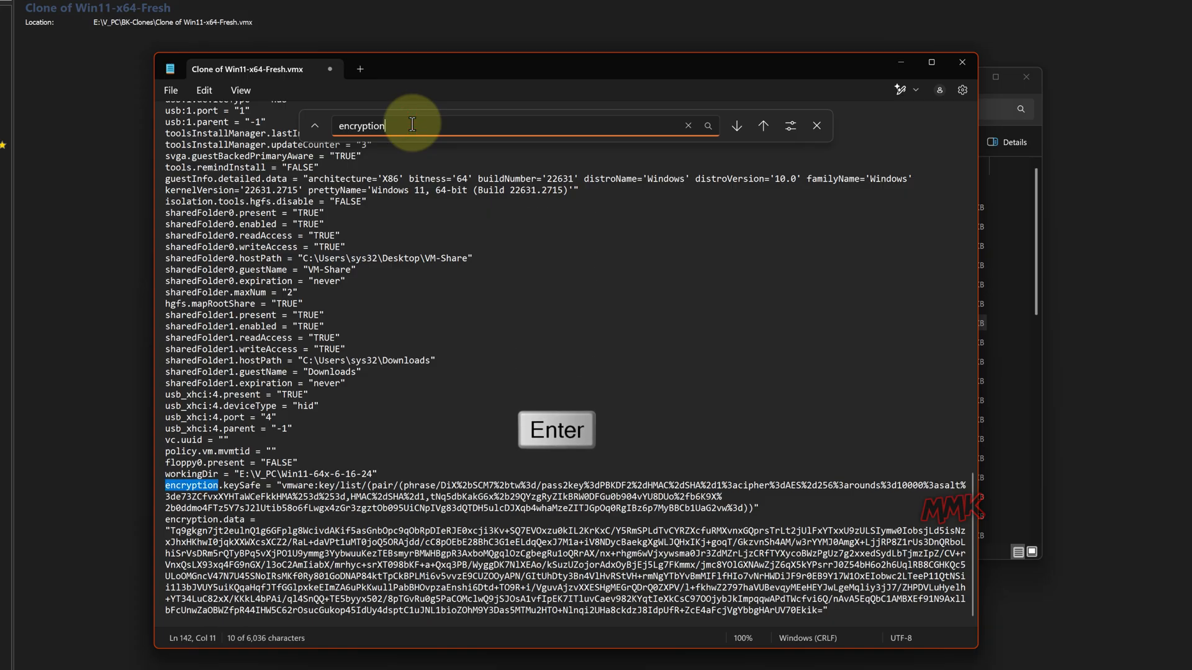
key(Return)
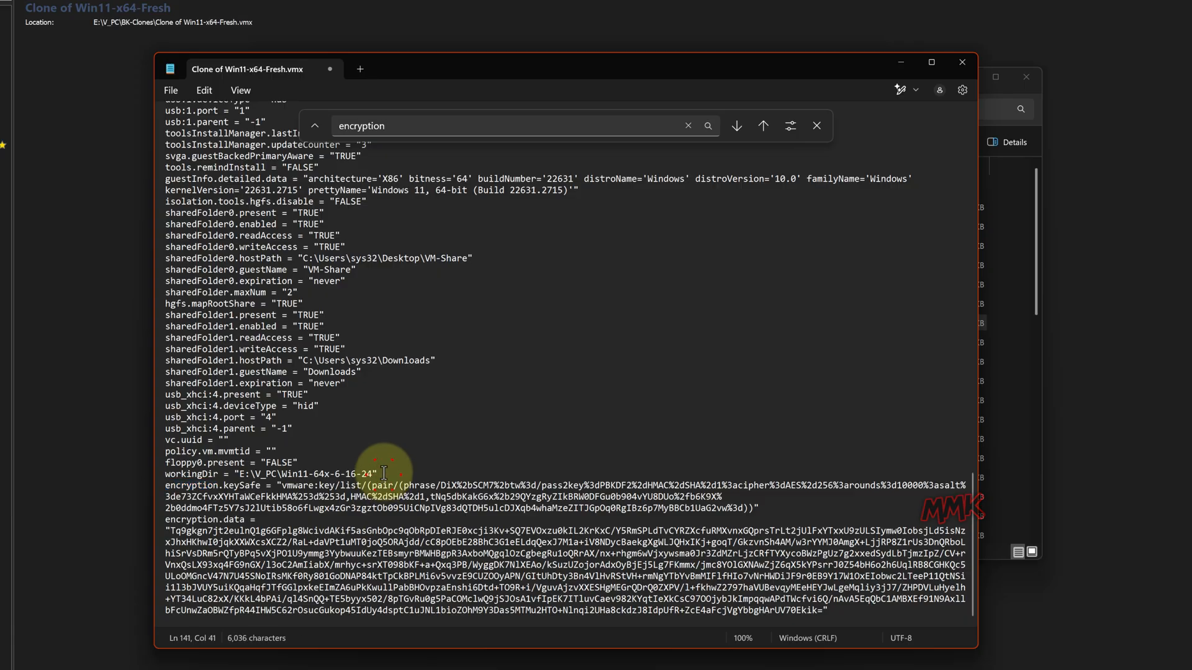
key(Return)
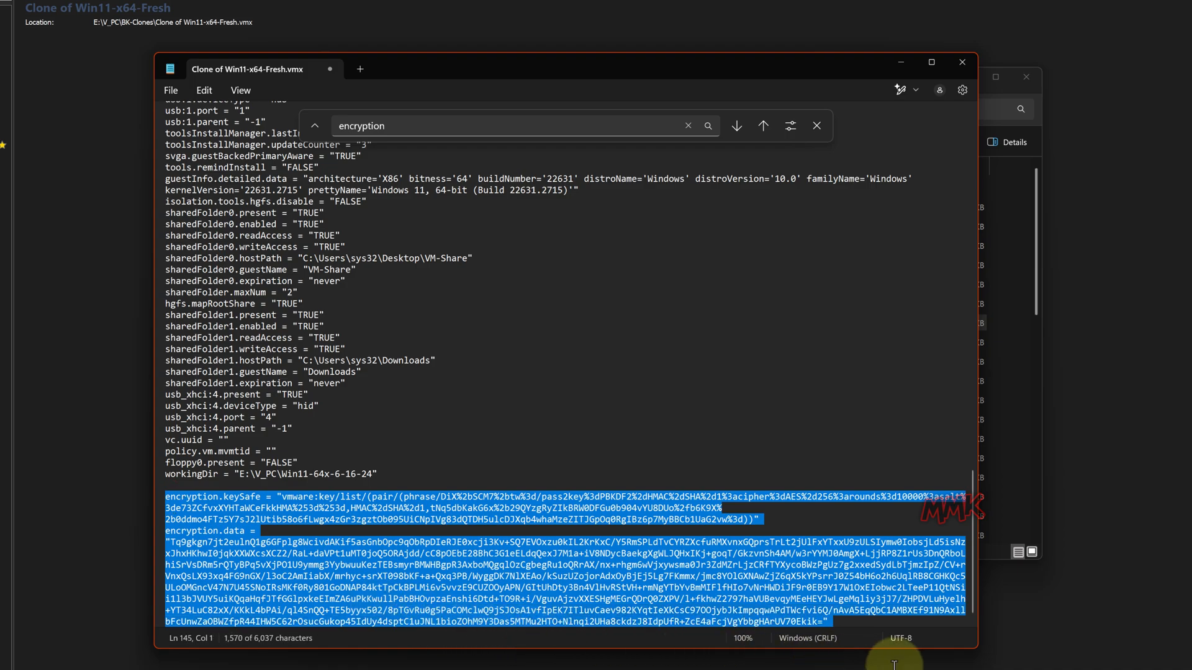
key(Delete)
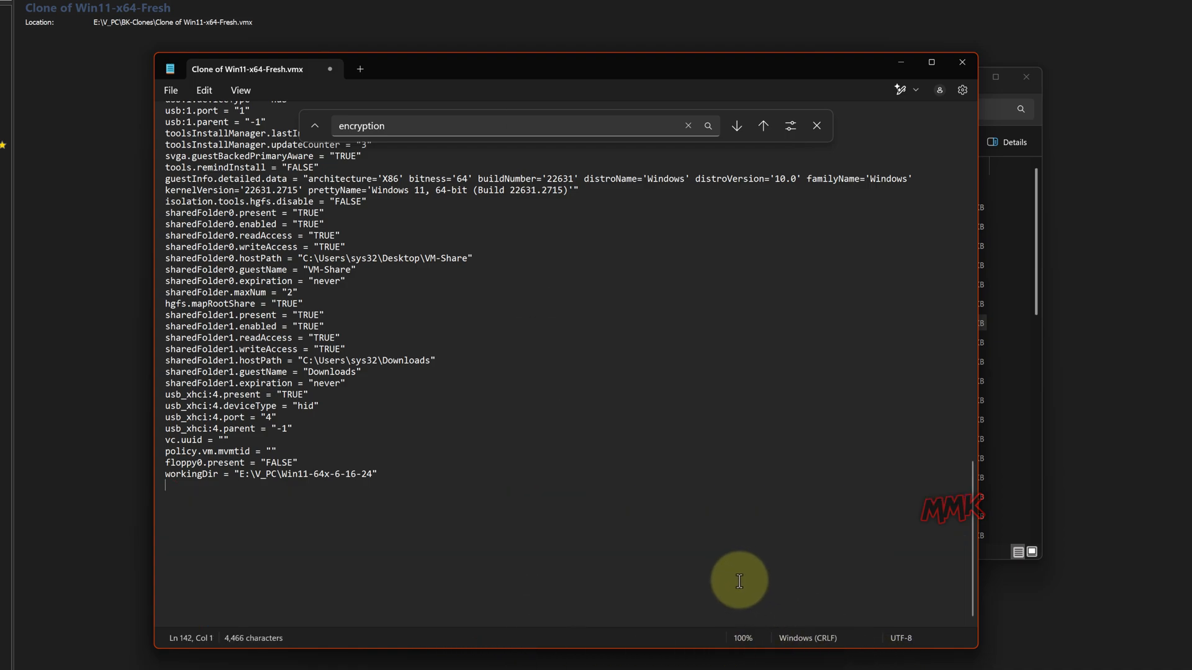
click(172, 89)
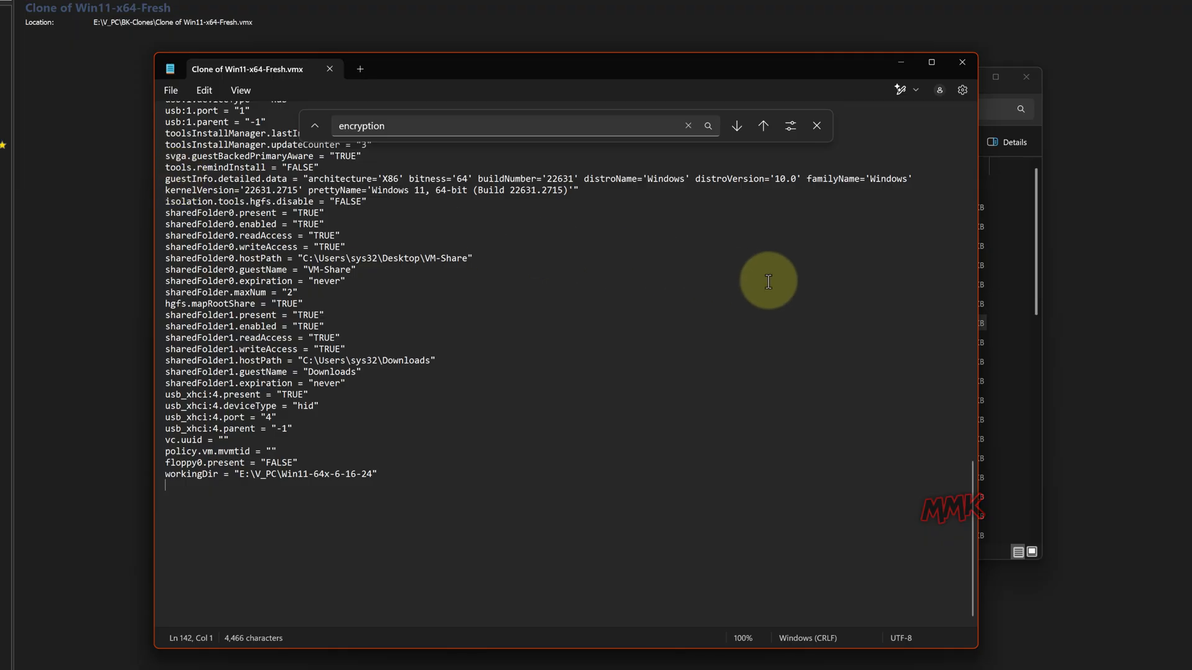
scroll(up, 3)
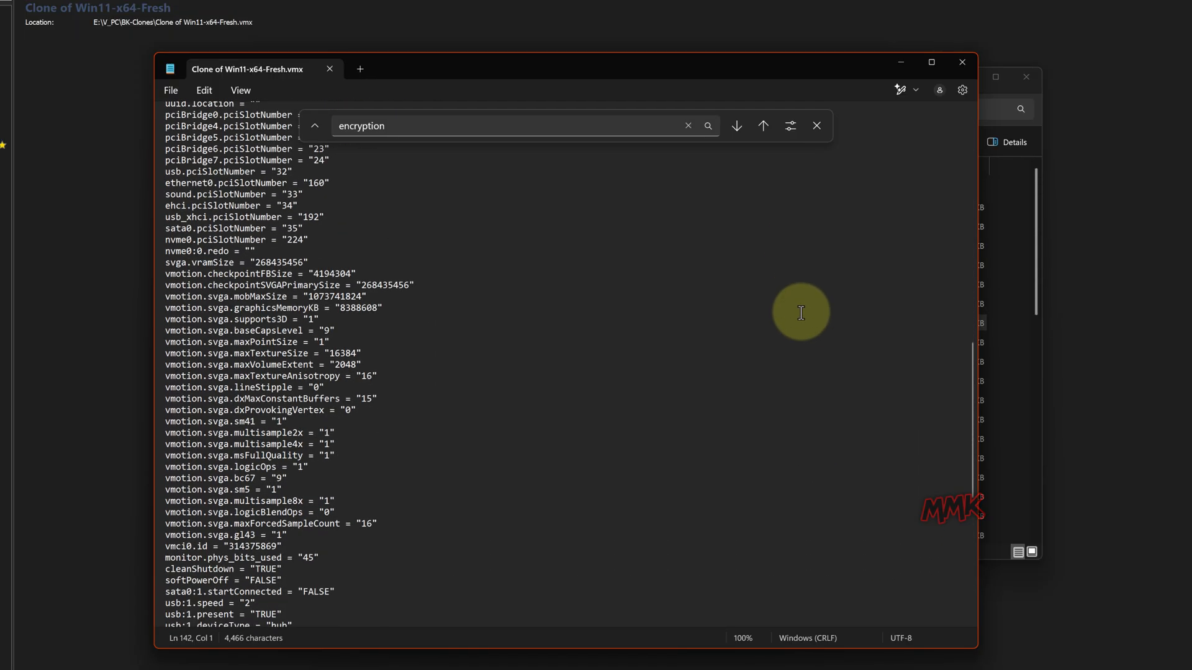
scroll(down, 3)
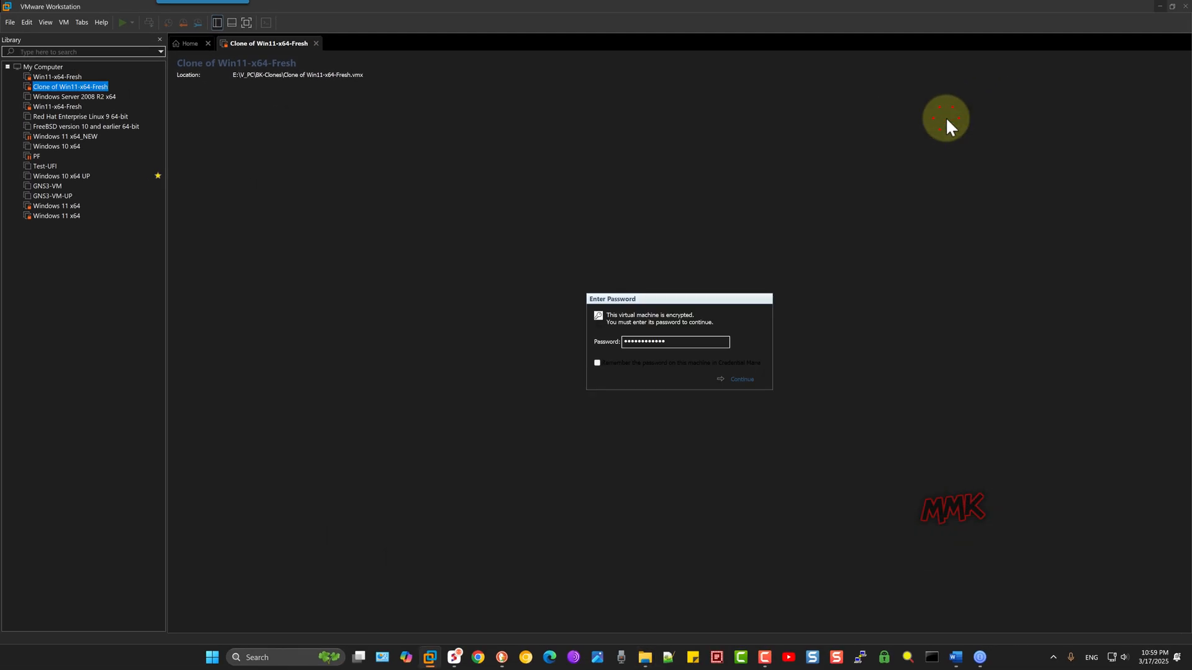
mouse_move(160, 131)
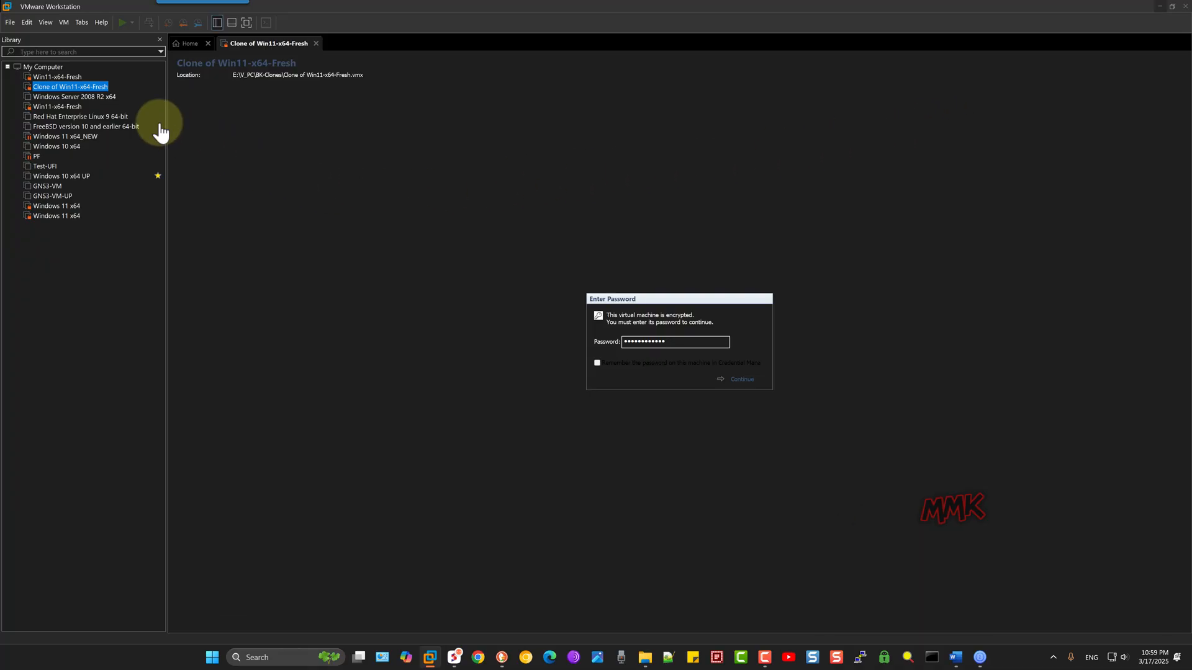
mouse_move(85, 85)
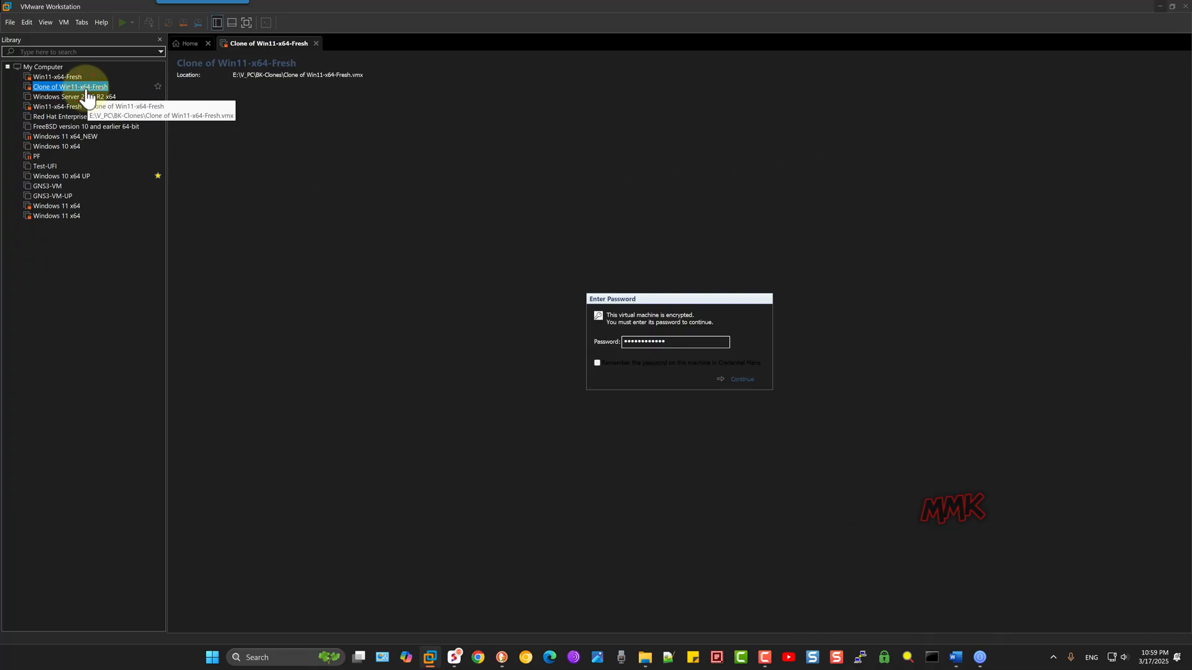
Reload Clone of Win11-x64-Fresh so its summary page shows with no password prompt
click(739, 379)
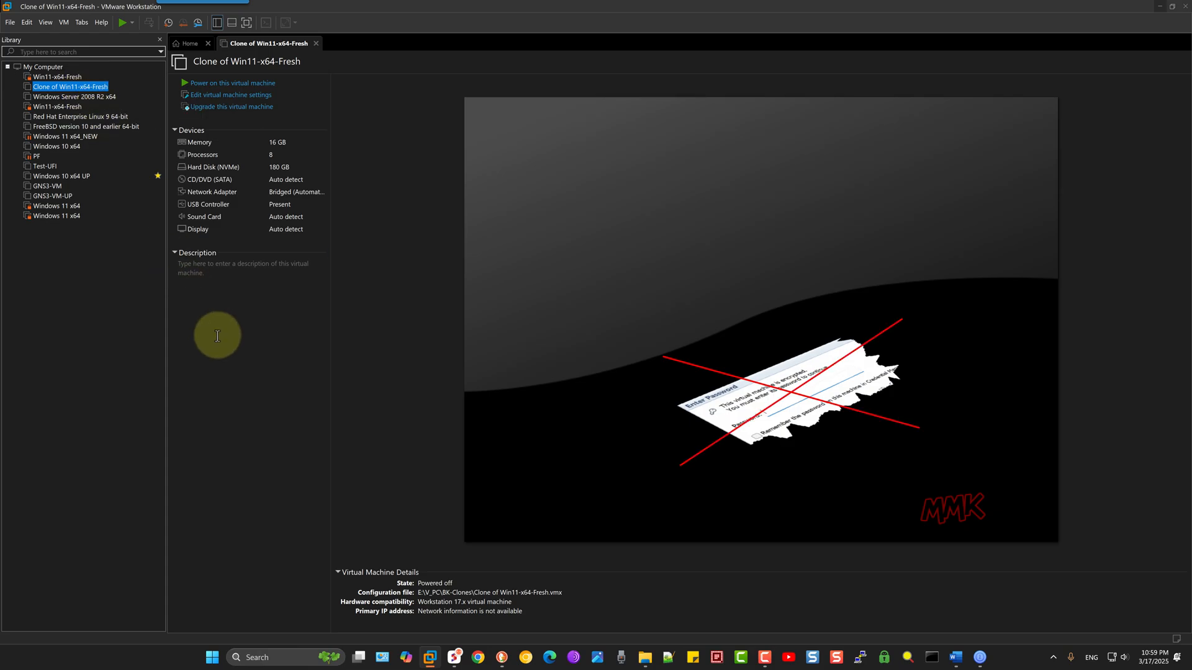
mouse_move(272, 365)
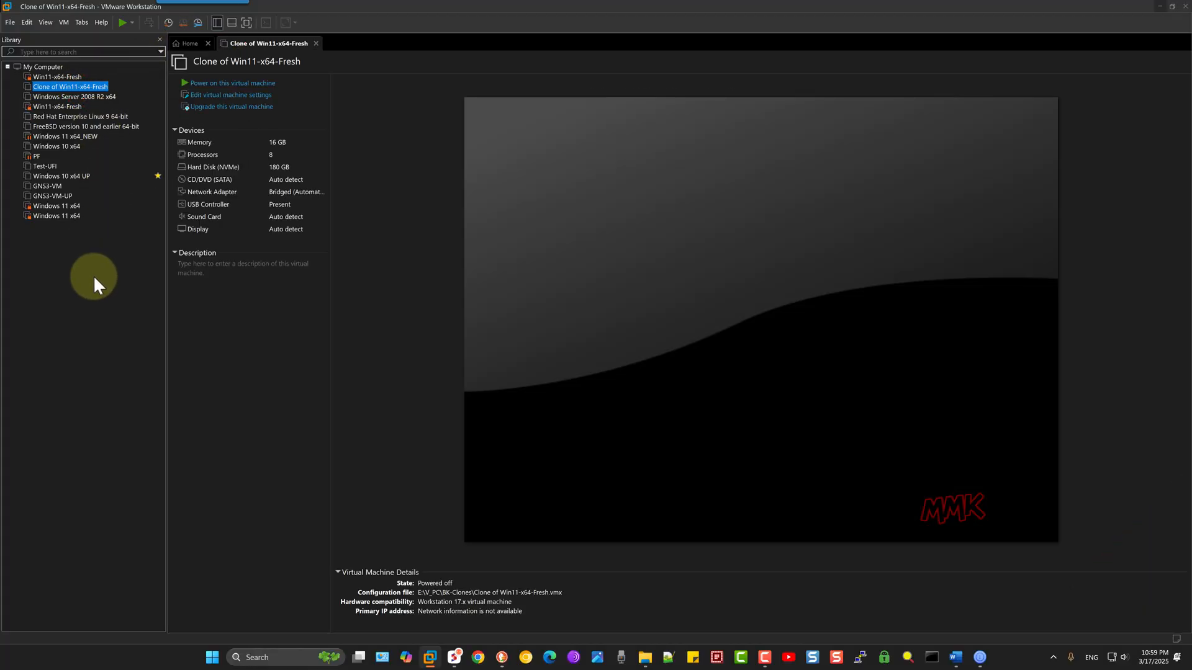
Power on the decrypted Clone of Win11-x64-Fresh so Windows 11 starts booting
click(232, 83)
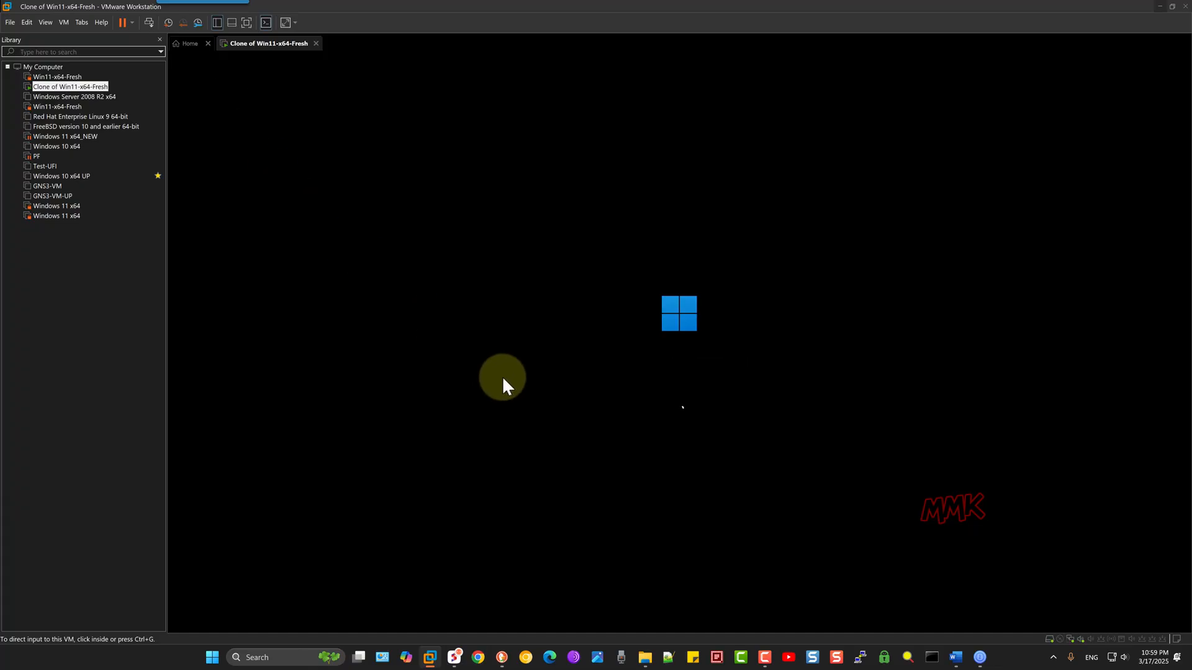
mouse_move(1004, 561)
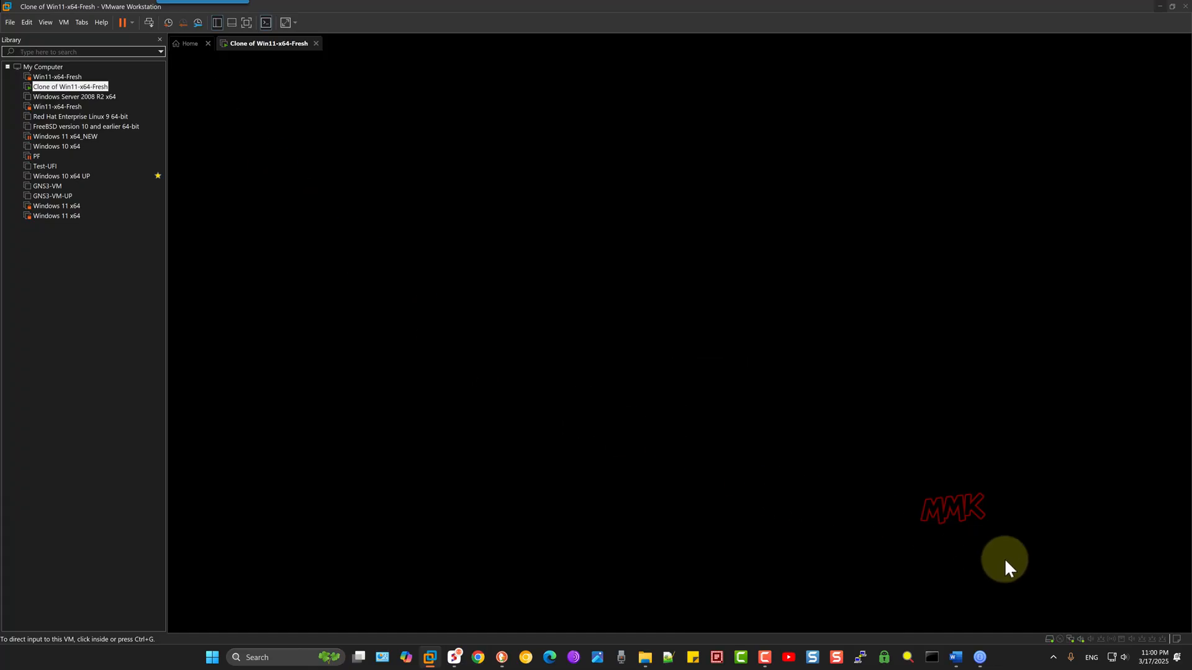